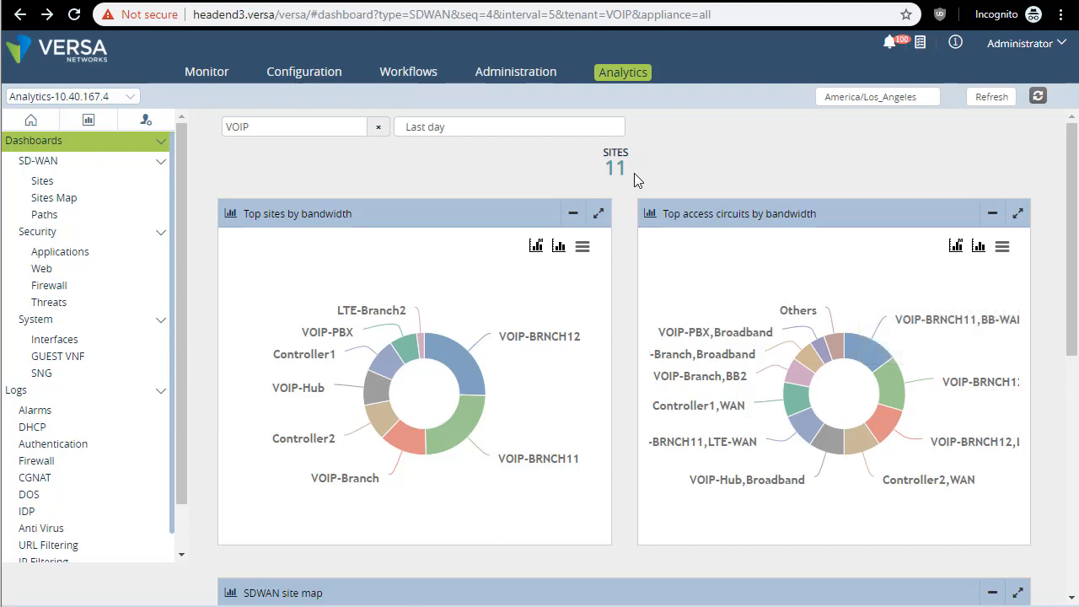
mouse_move(634, 174)
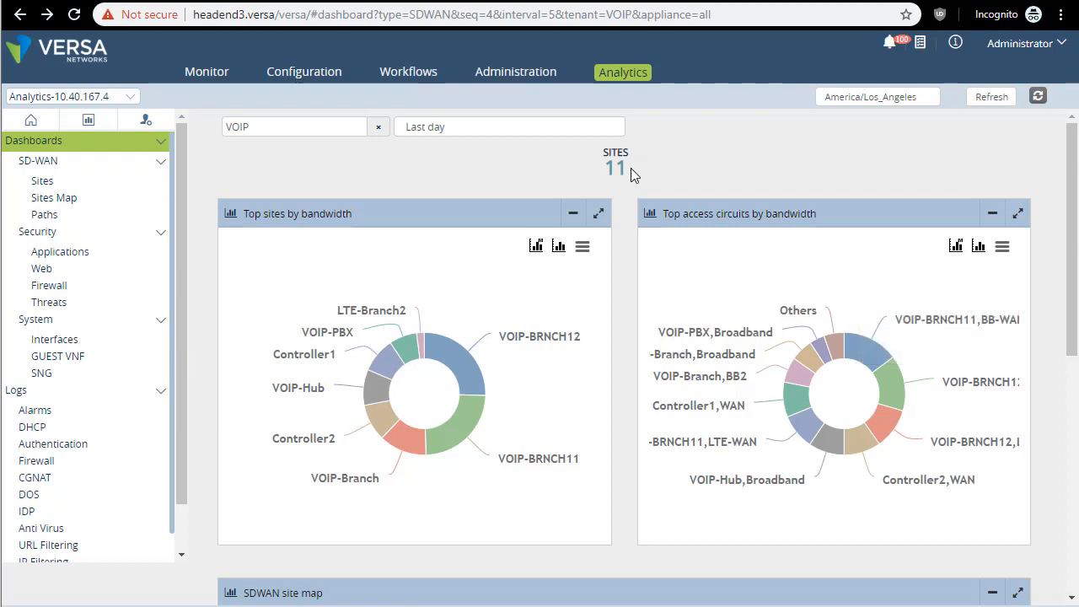
mouse_move(472, 354)
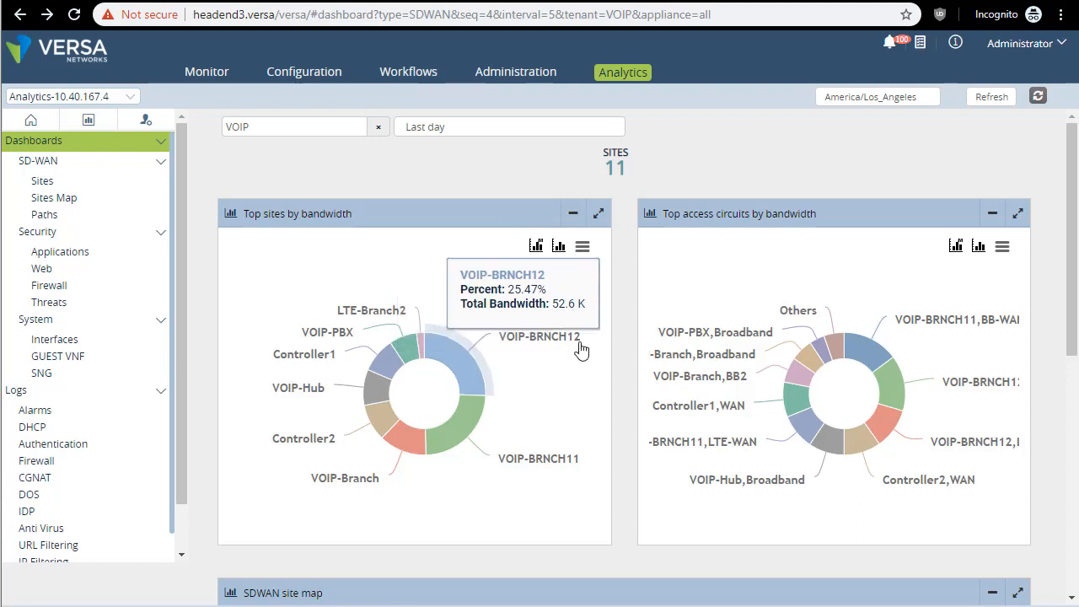
mouse_move(577, 348)
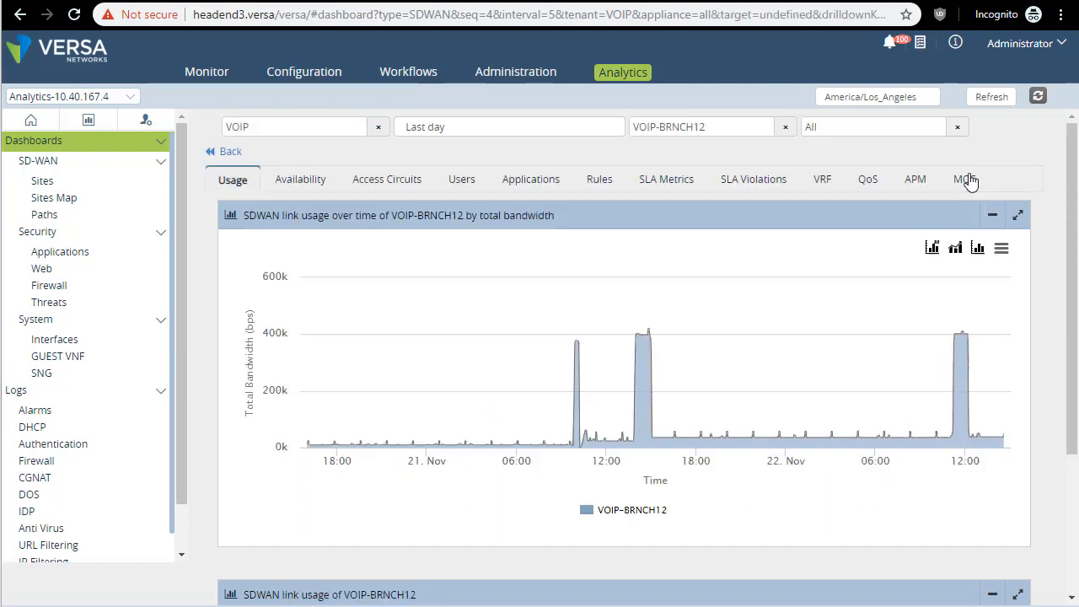
Compare BB-WAN and LTE-WAN MOS scores for VOIP-BRNCH12 by hiding and restoring each series.
left_click(964, 179)
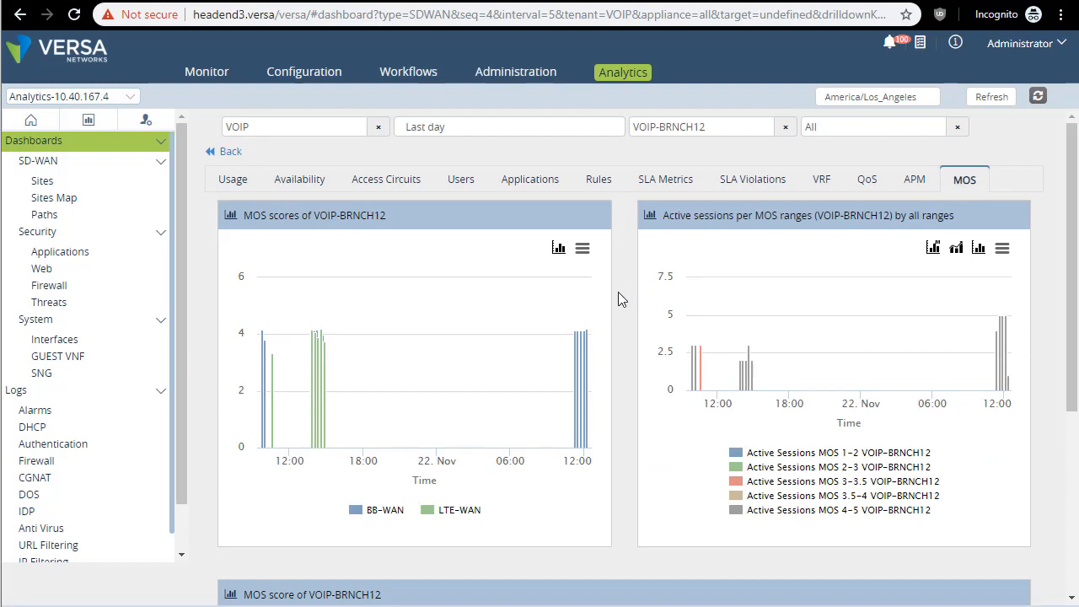
mouse_move(369, 516)
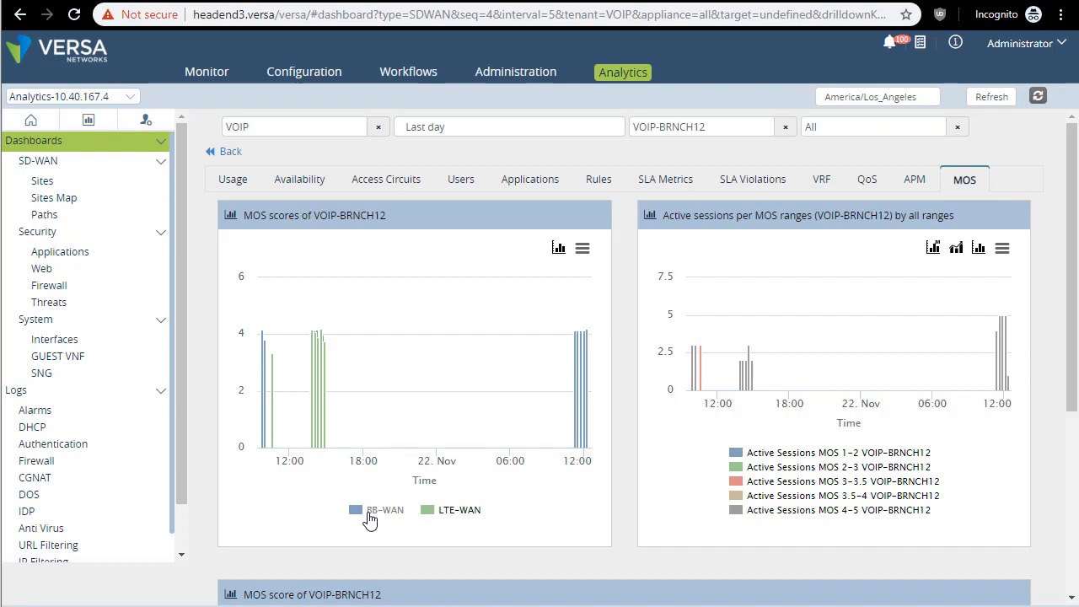
left_click(356, 509)
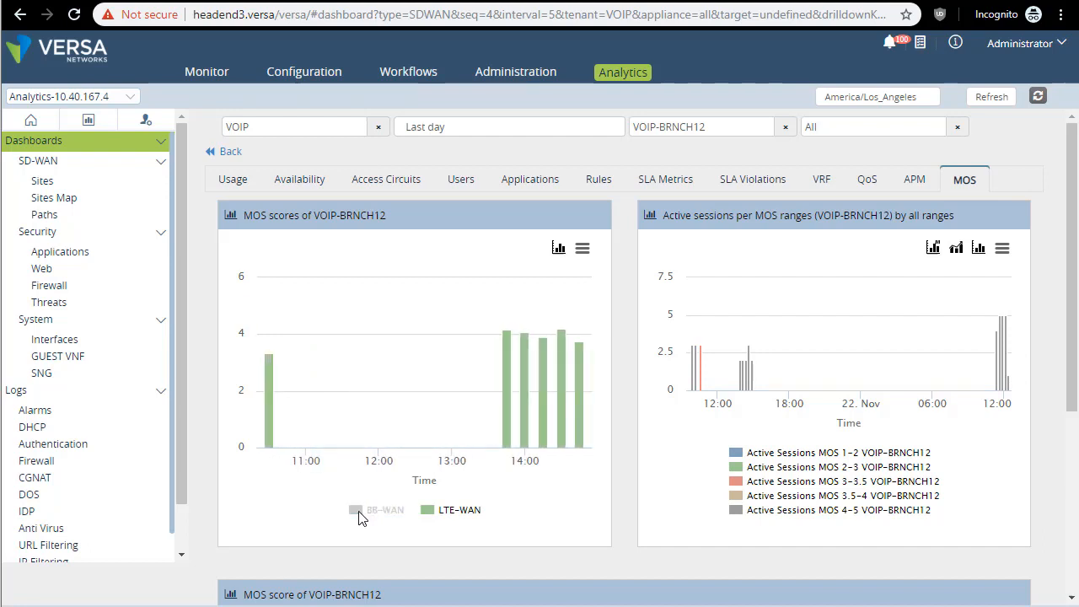
left_click(354, 509)
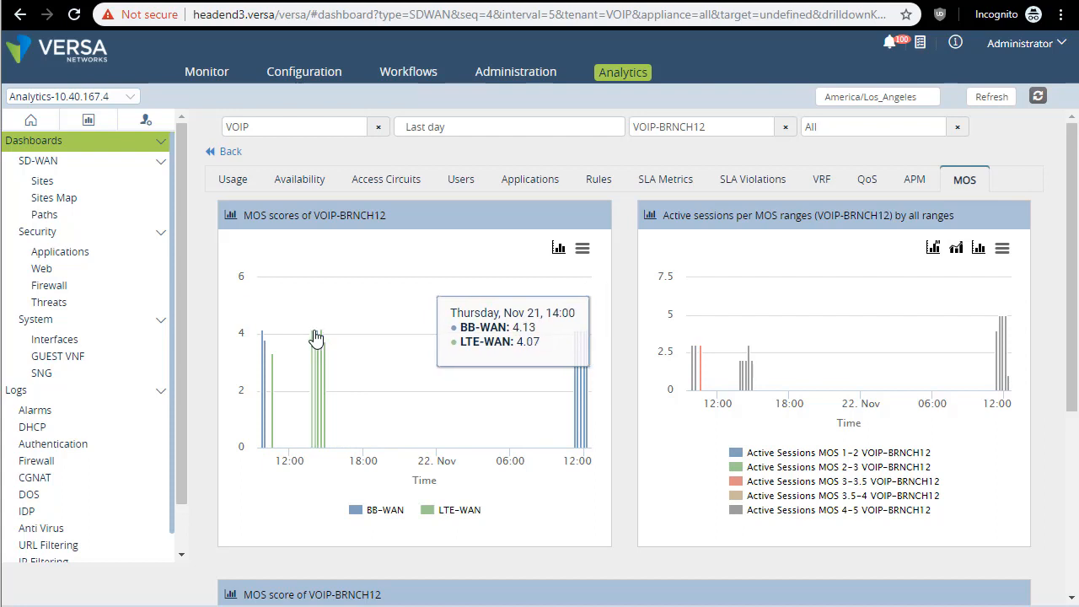
mouse_move(320, 344)
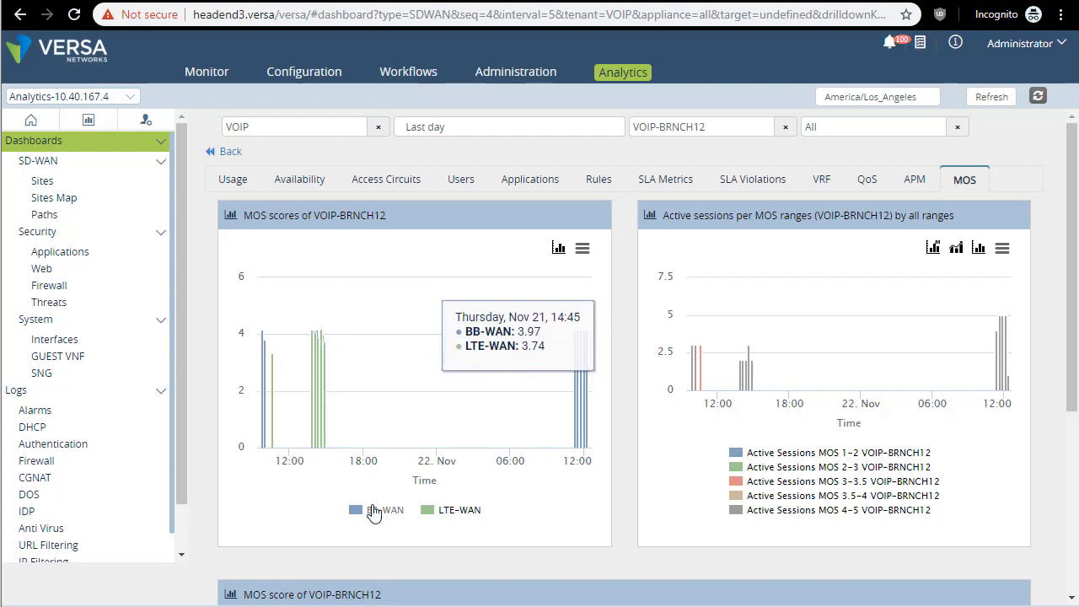
mouse_move(439, 516)
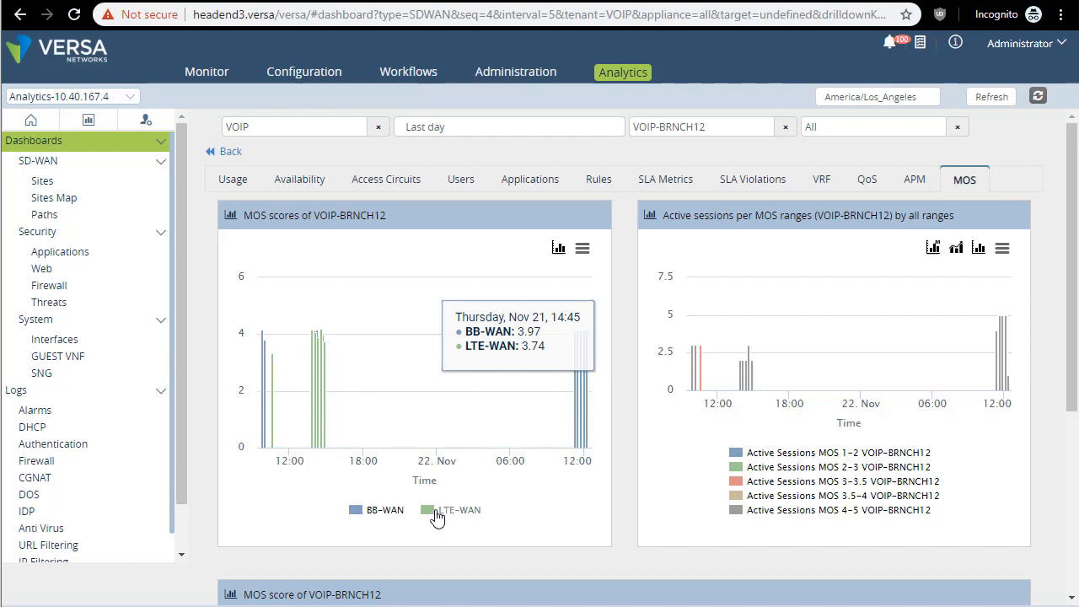
left_click(459, 509)
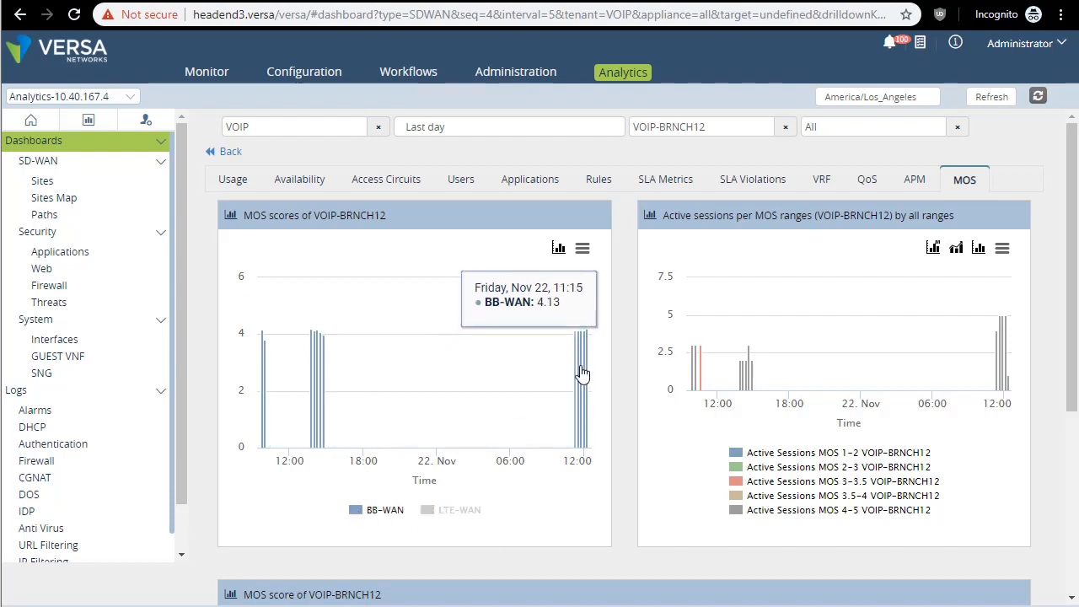
mouse_move(266, 348)
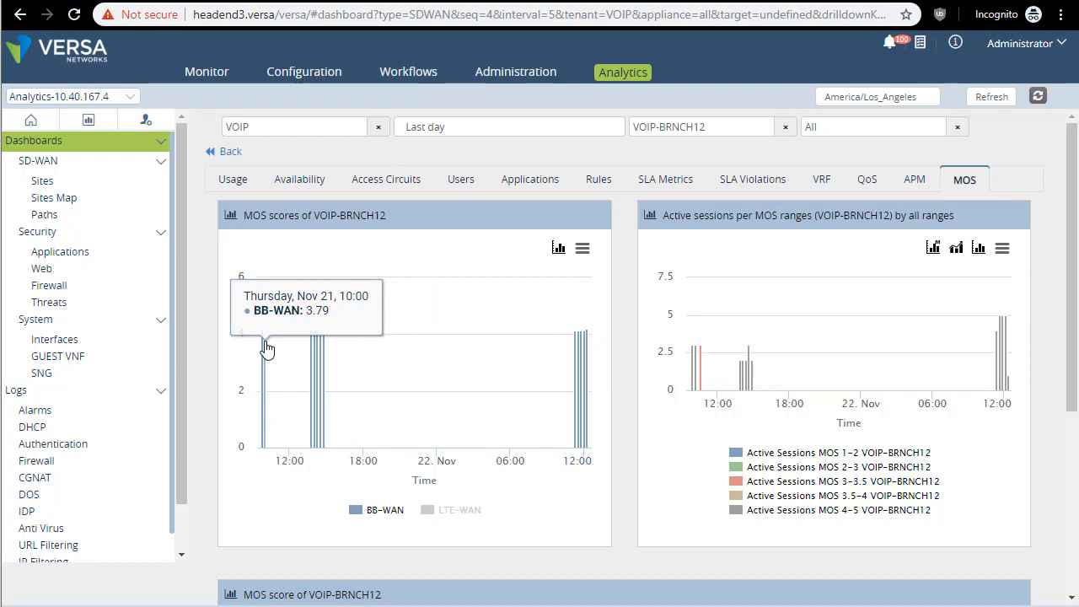
mouse_move(319, 344)
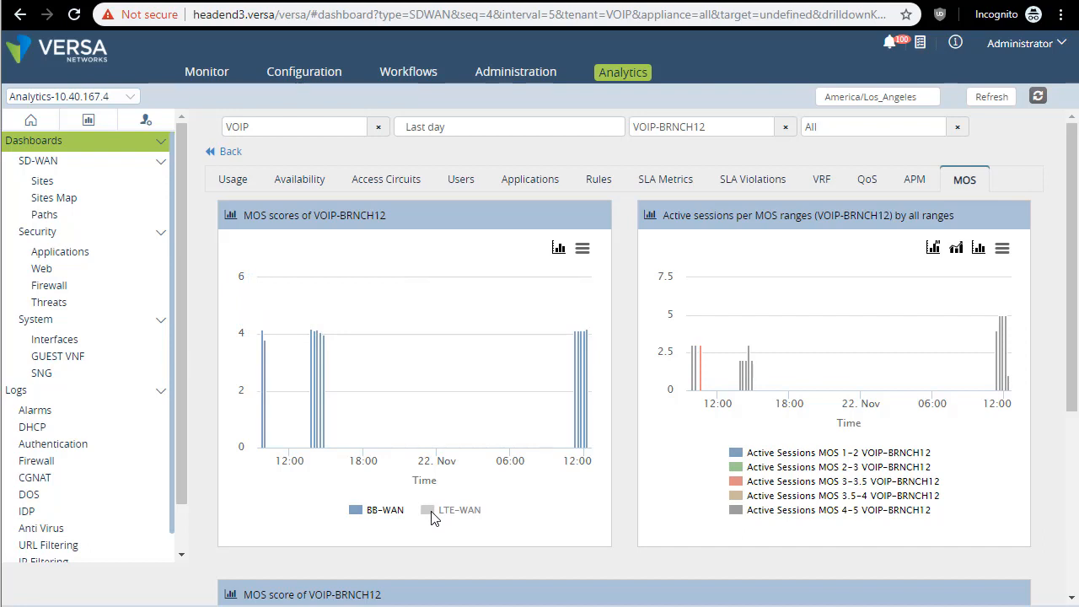
left_click(428, 509)
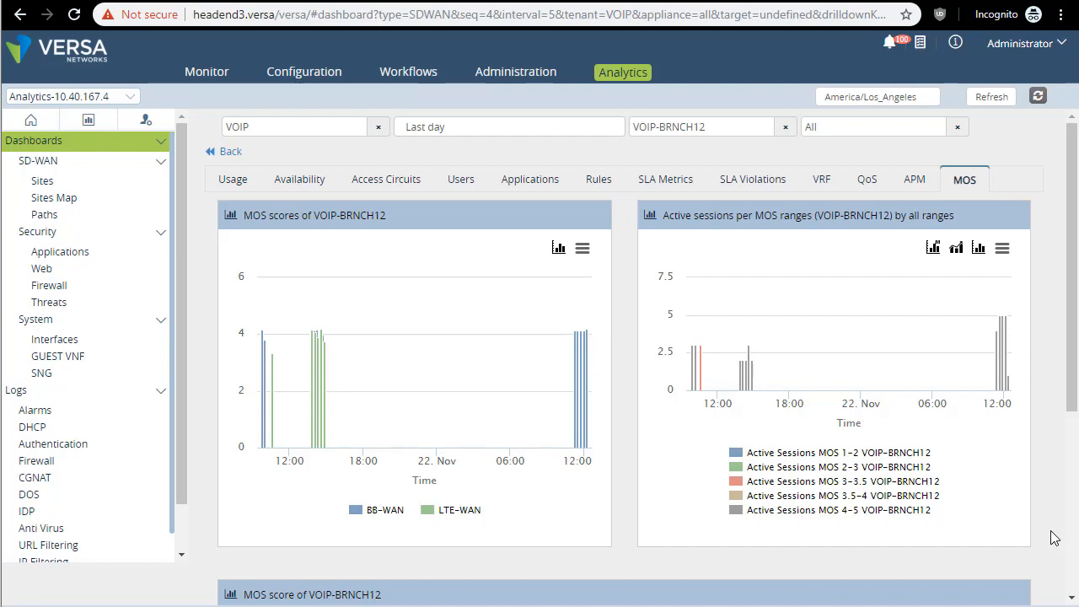
mouse_move(1052, 536)
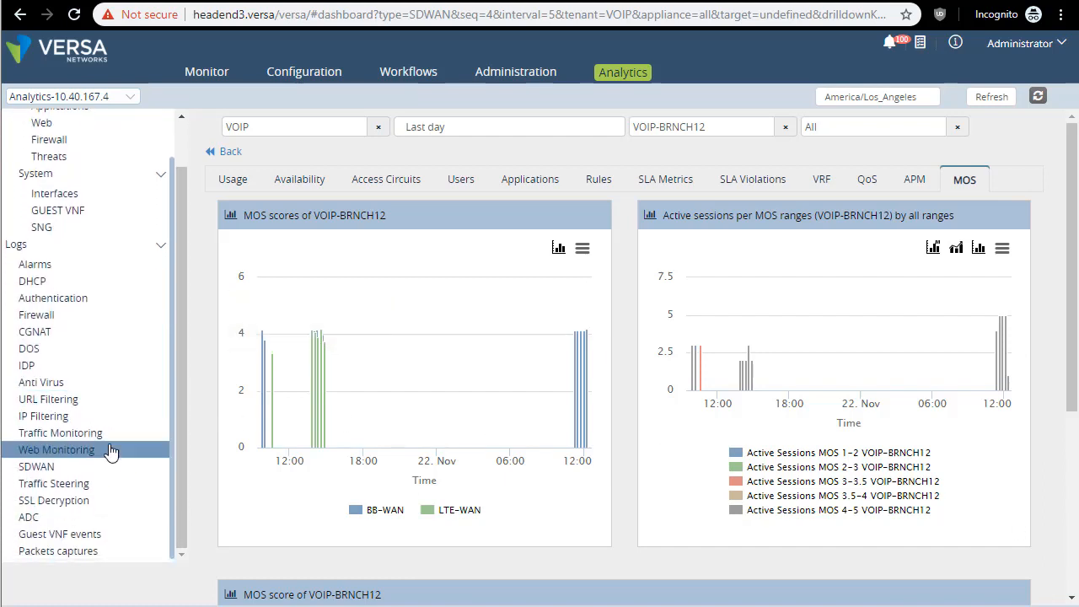
mouse_move(54, 482)
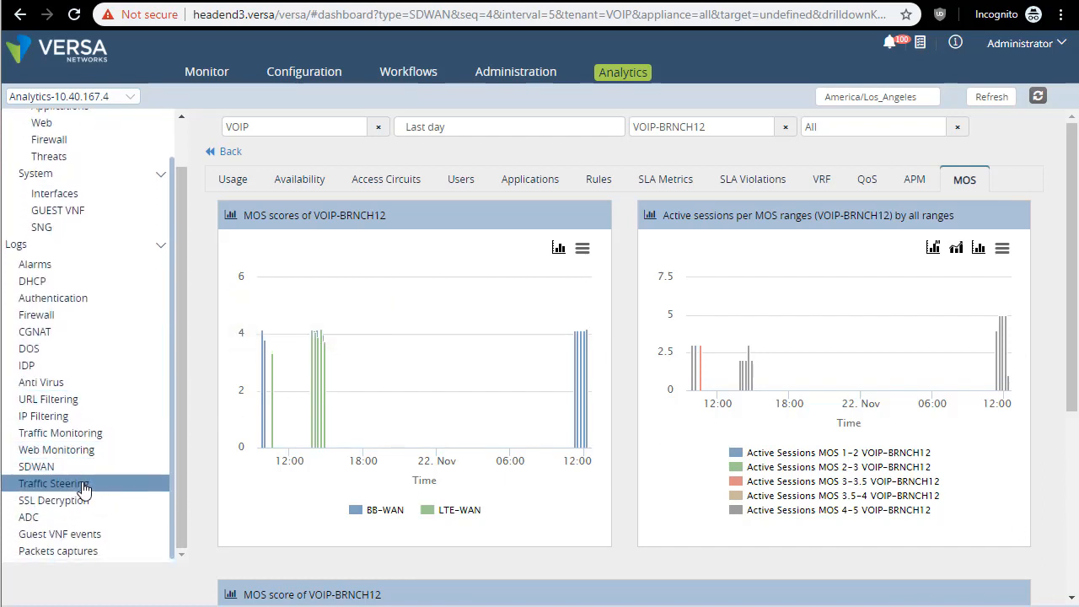
Show the Traffic Steering logs listing VOIP-BRNCH12 UDP flows under VOICE-FORWARDING-1.
left_click(54, 482)
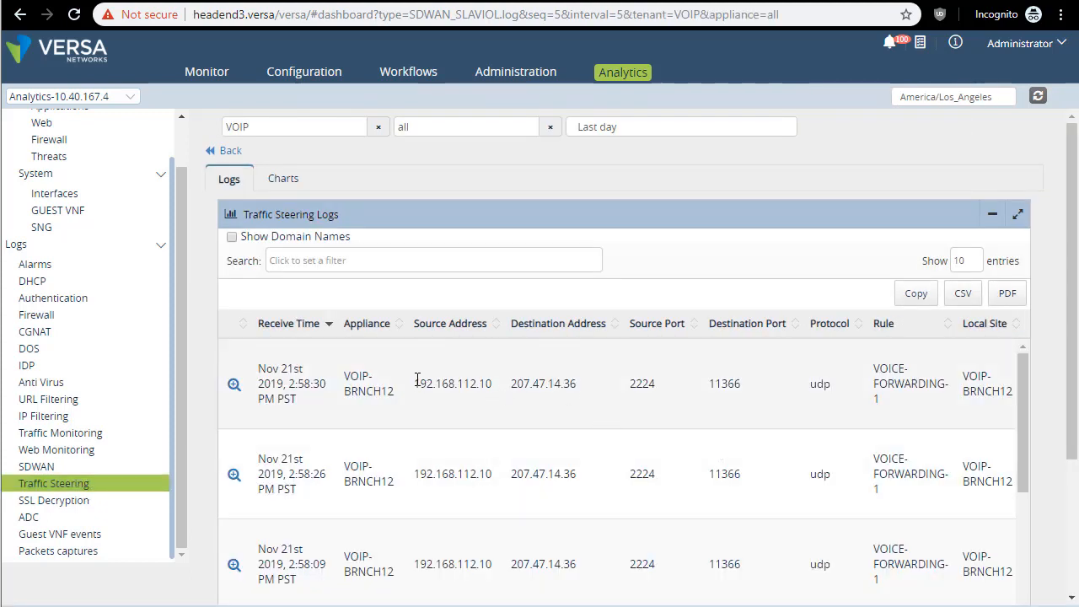
double_click(438, 385)
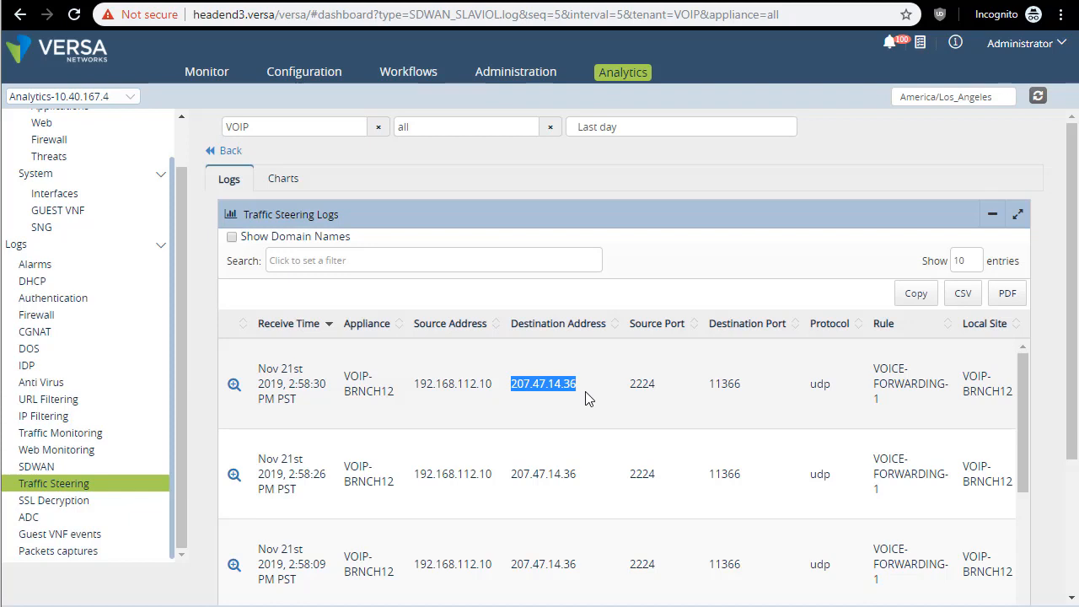
mouse_move(594, 394)
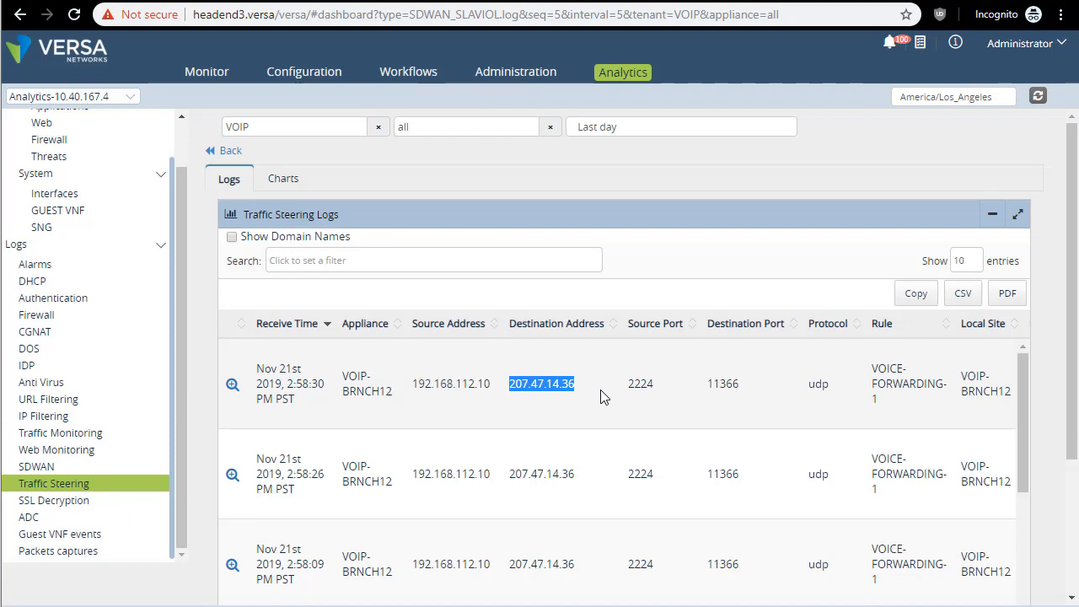
scroll("right", 3)
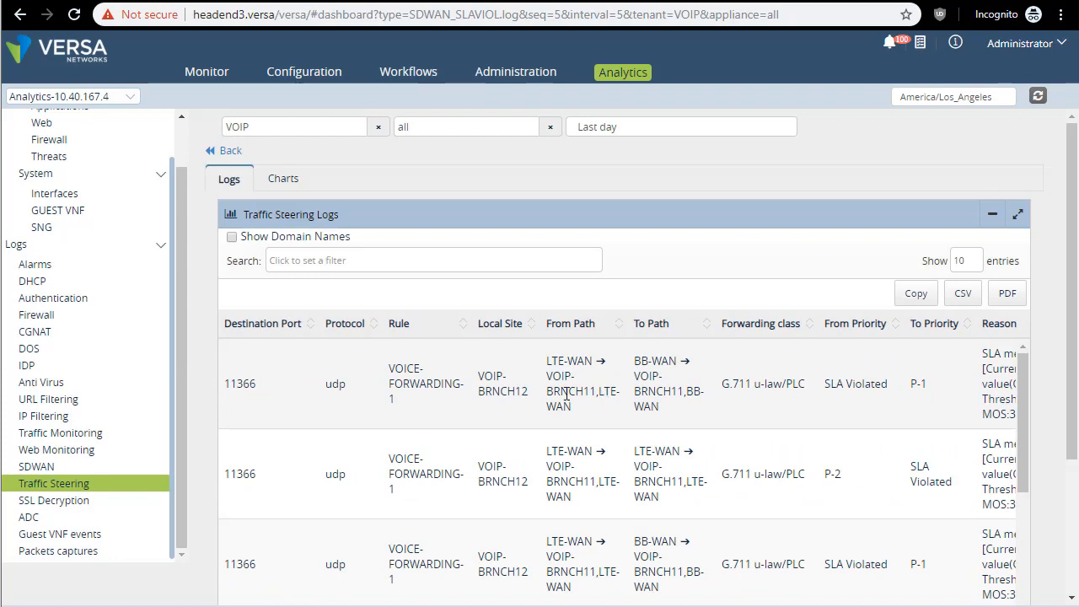
mouse_move(853, 362)
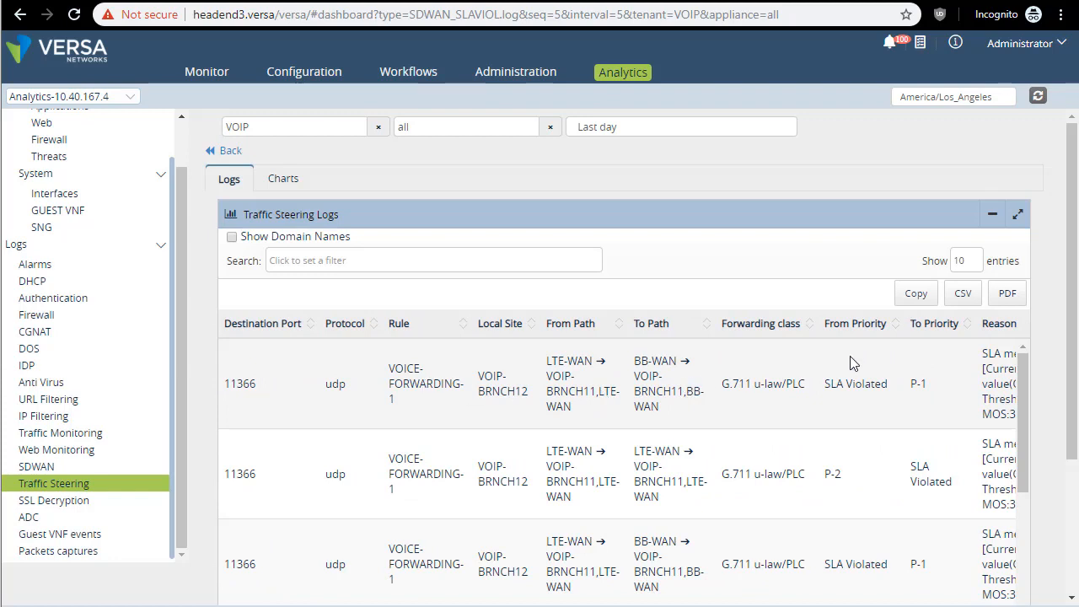
double_click(855, 385)
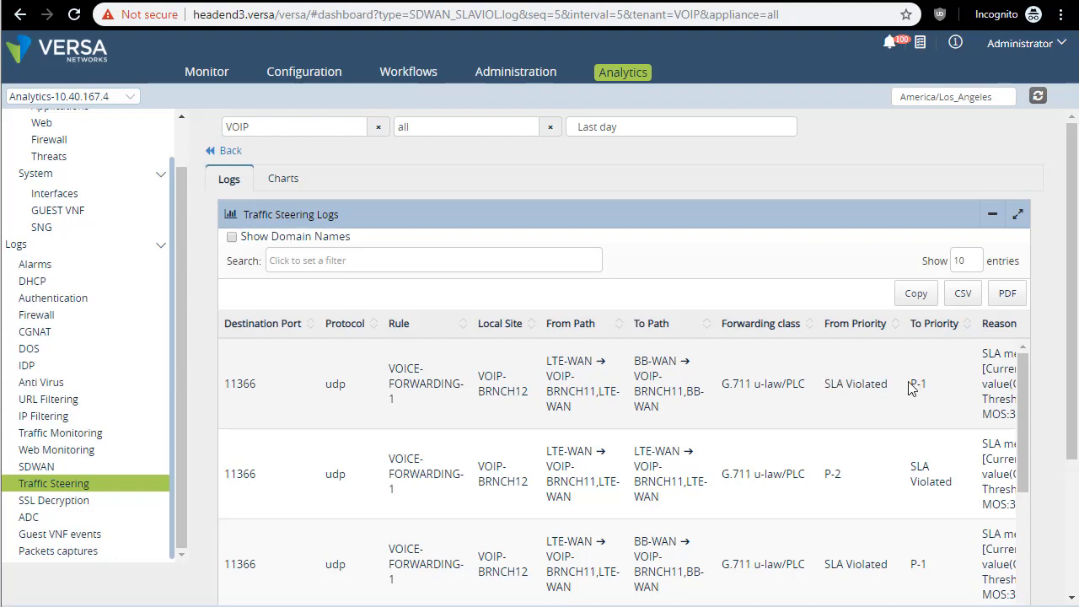
double_click(917, 384)
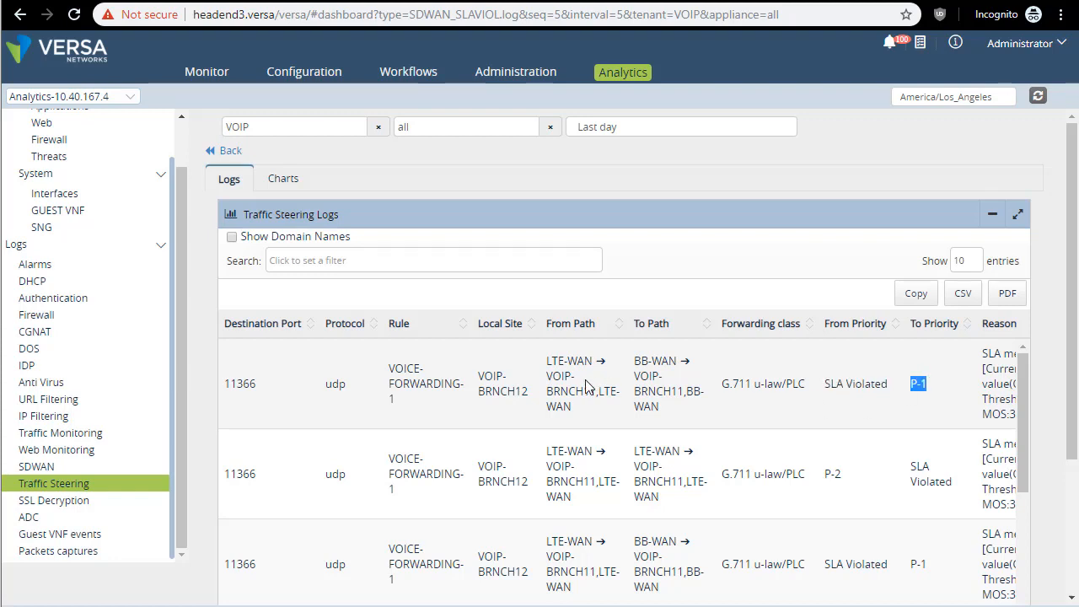
double_click(584, 398)
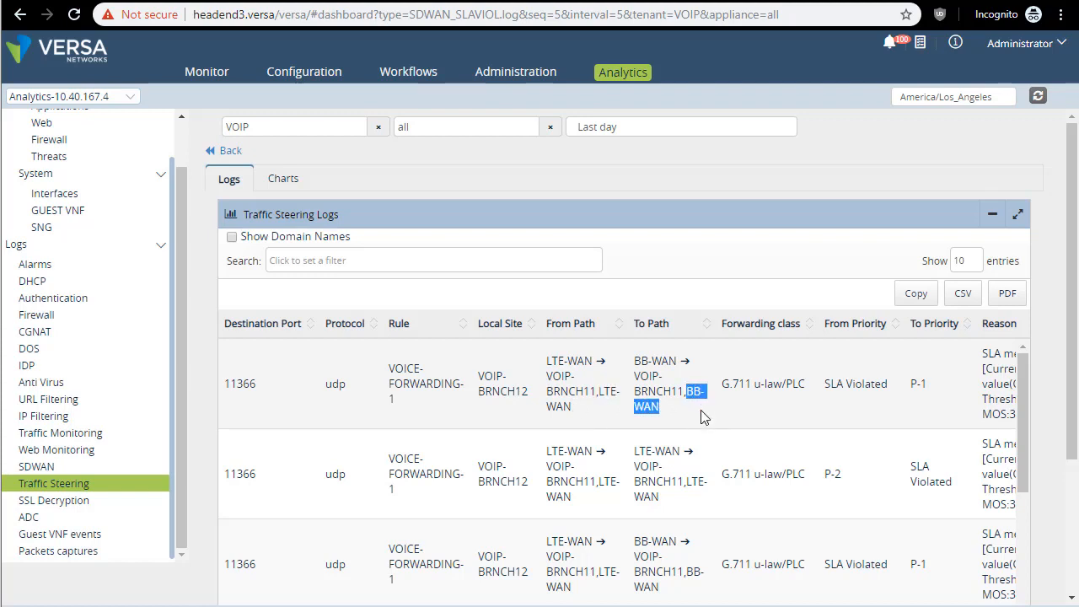
scroll("right", 3)
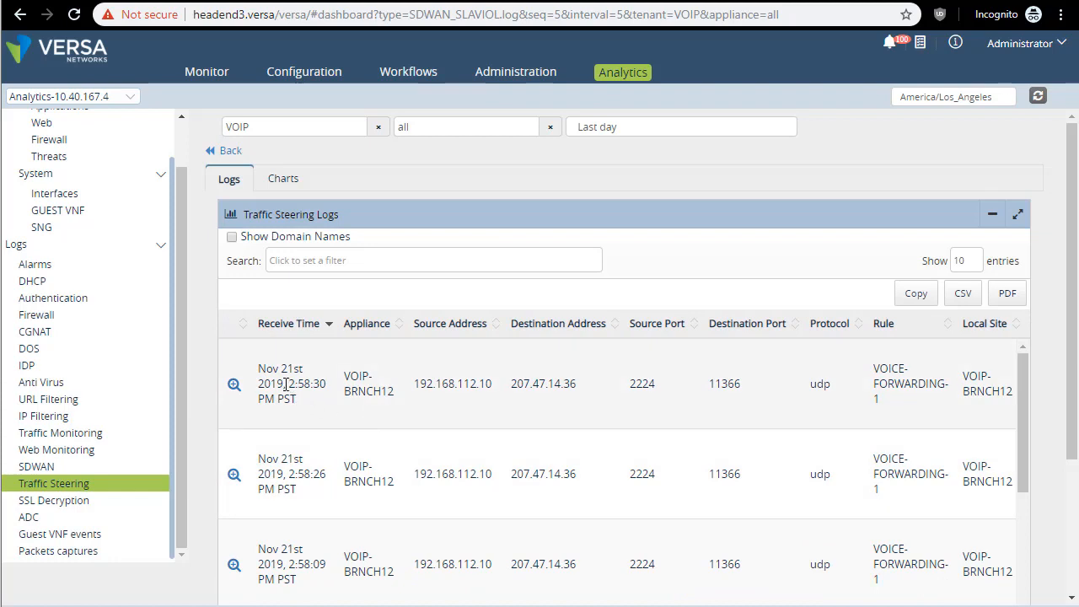
double_click(305, 384)
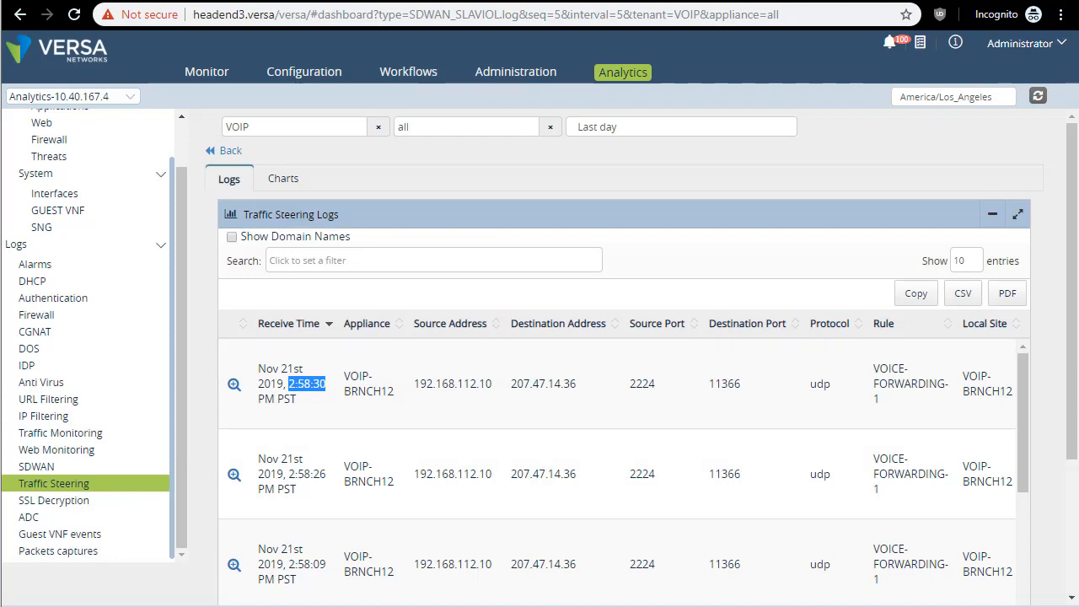
mouse_move(1045, 378)
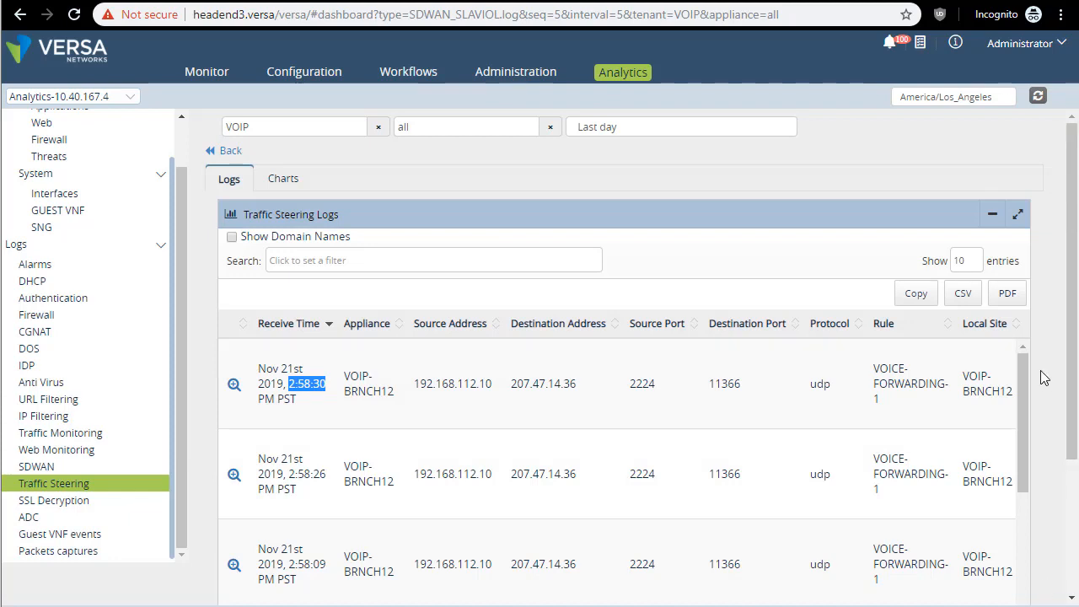
mouse_move(499, 378)
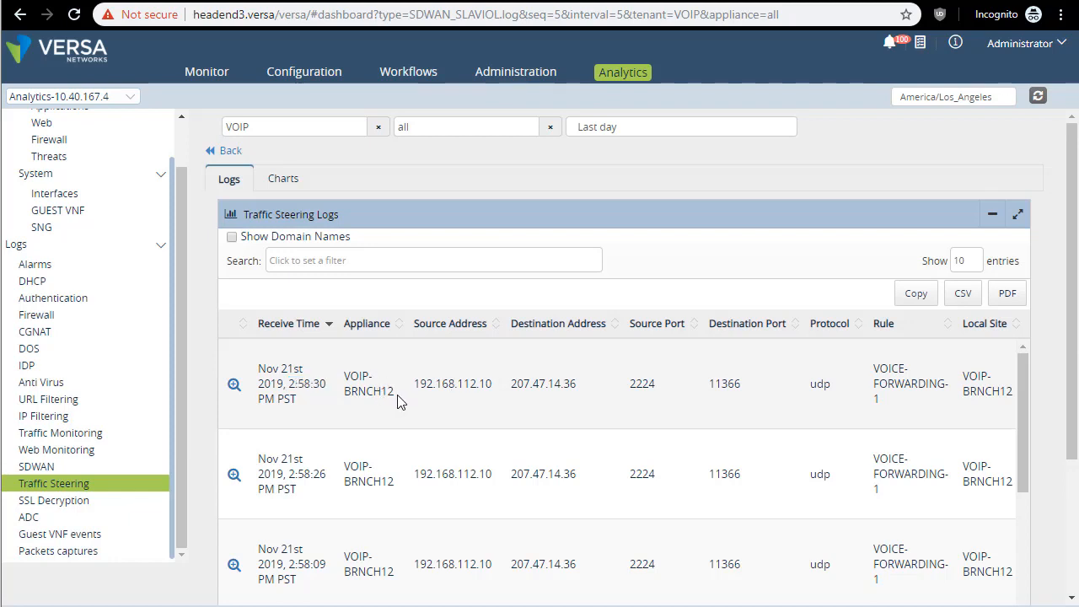
mouse_move(311, 368)
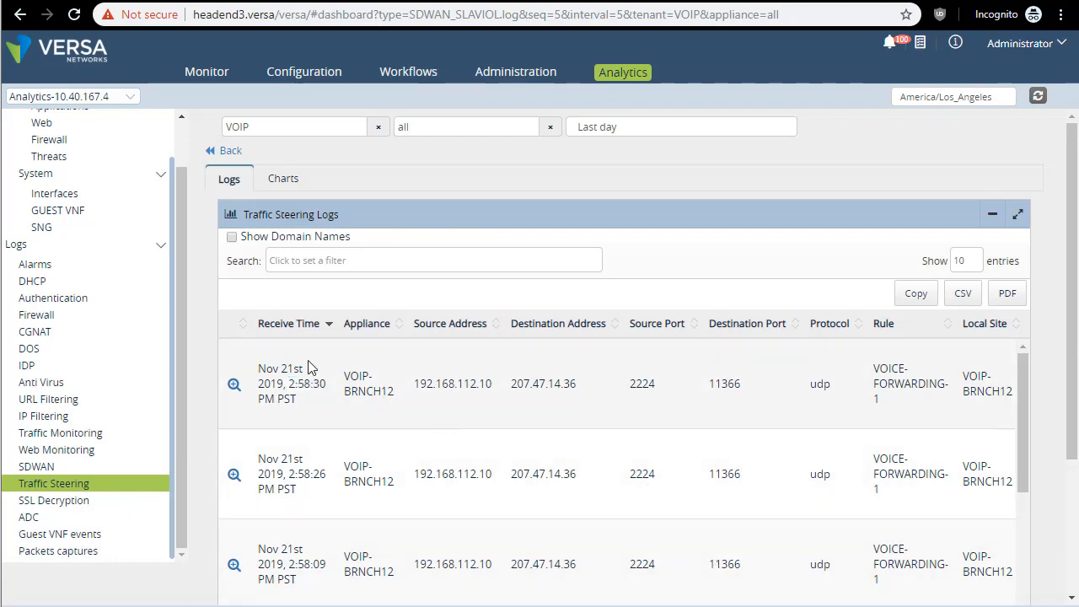
mouse_move(449, 410)
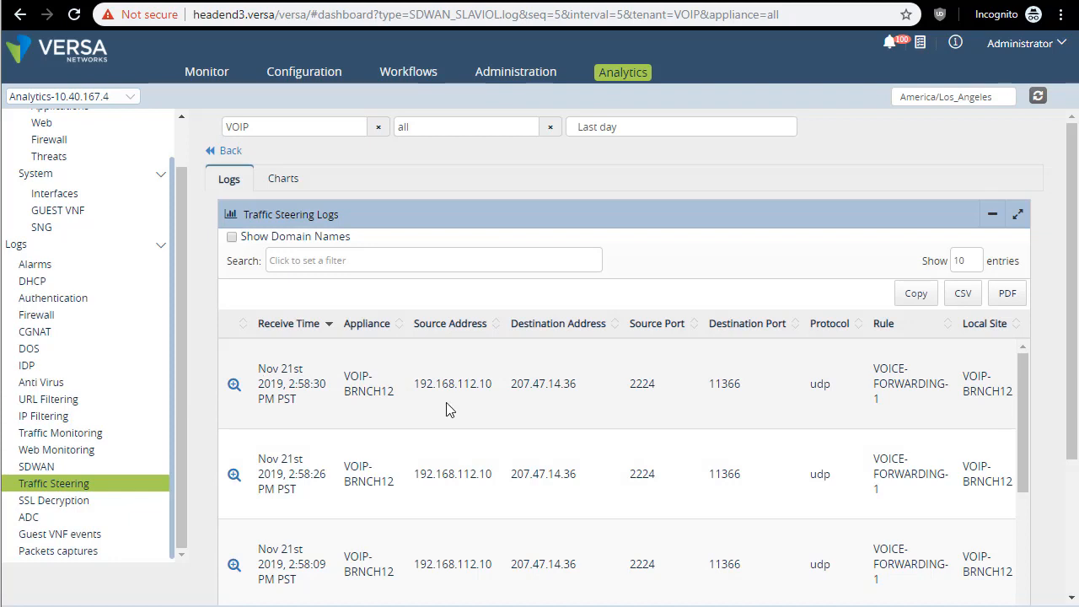
left_click_drag(414, 385, 577, 385)
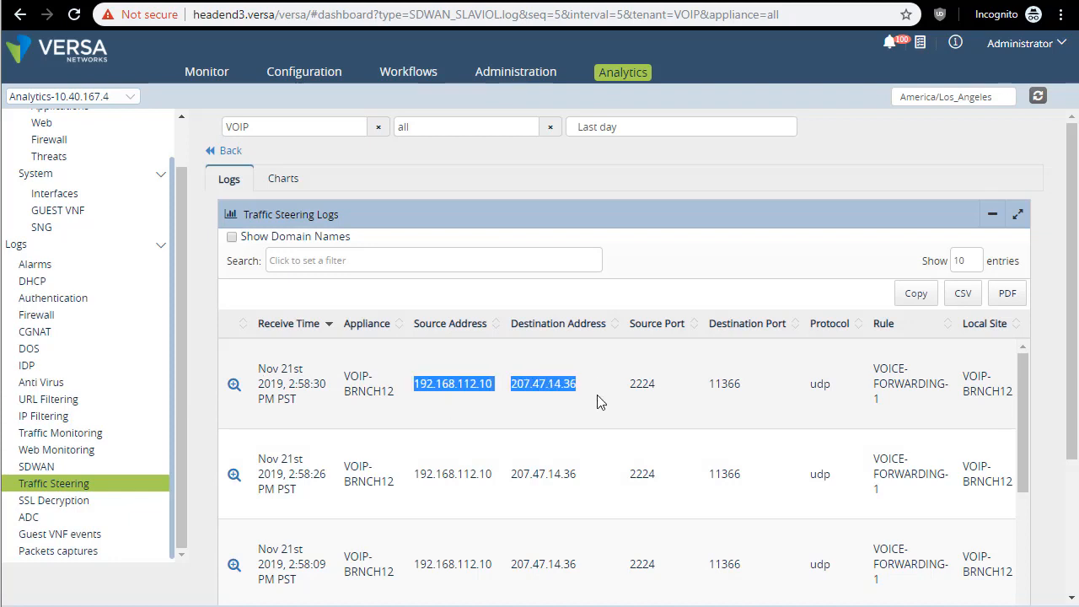
scroll("right", 3)
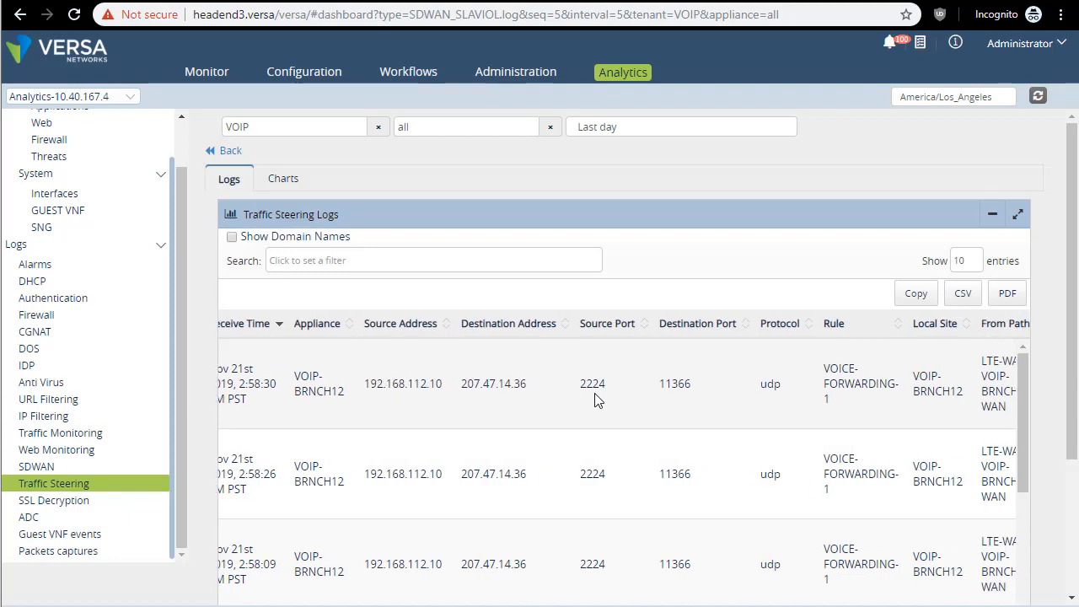
scroll("right", 3)
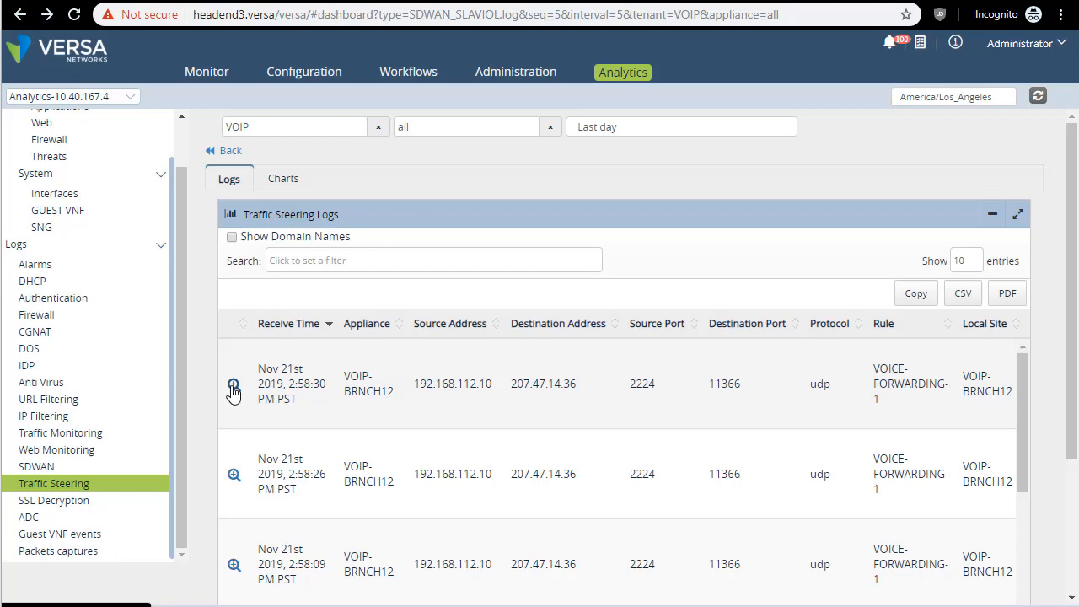
View related logs for the newest steering entry and reach the VOIP SD-WAN Paths dashboard.
left_click(232, 386)
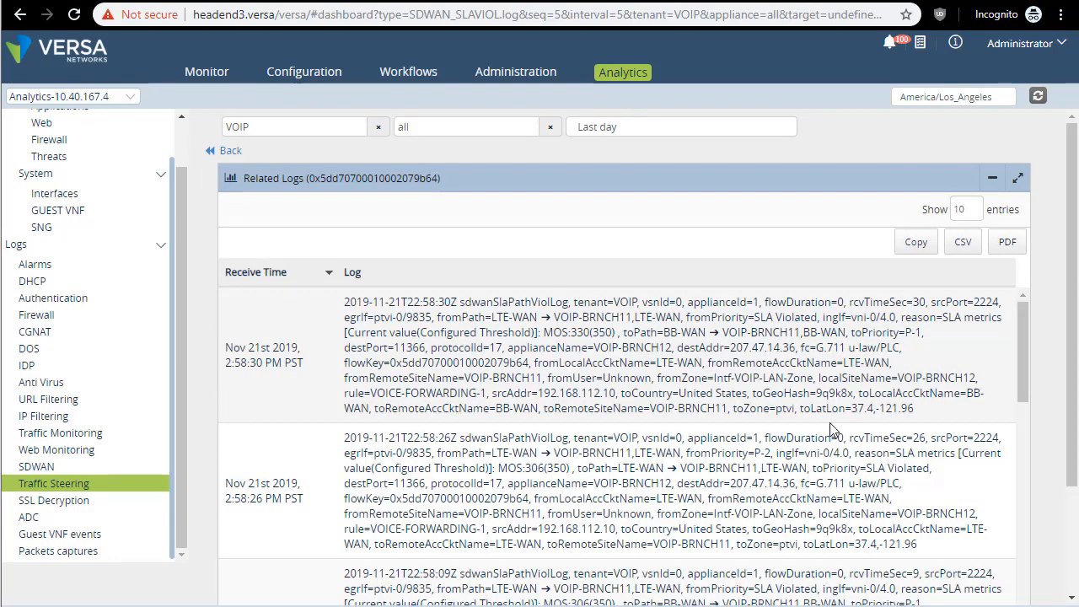
double_click(925, 377)
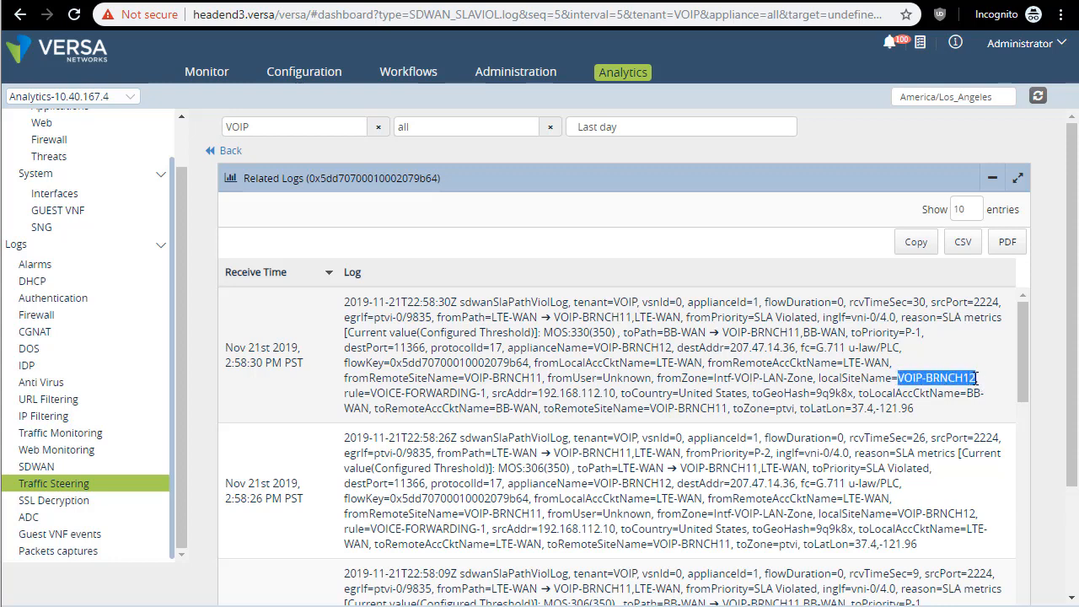
mouse_move(503, 422)
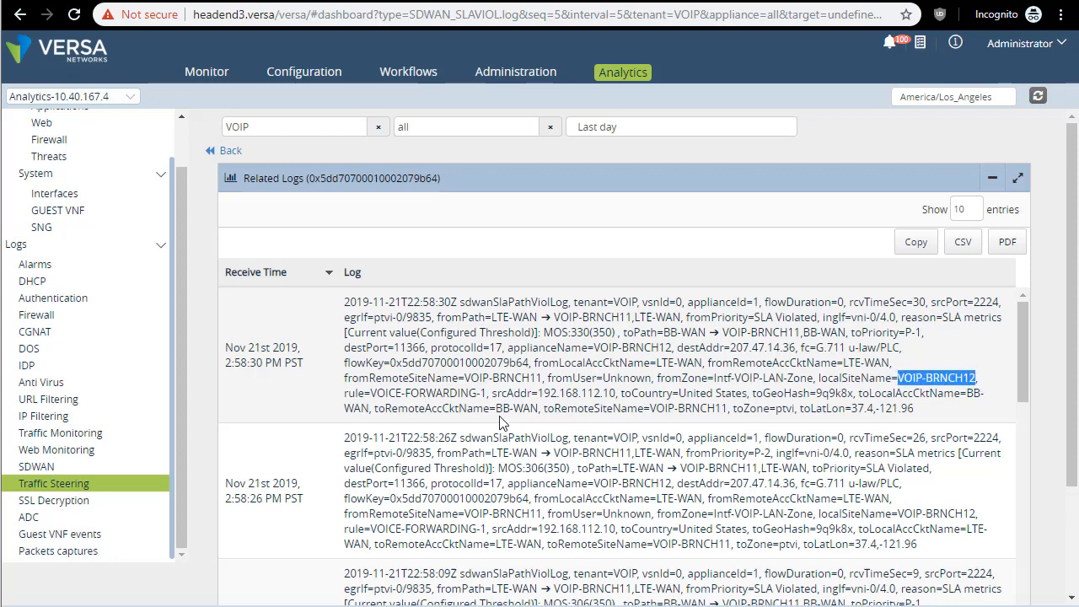
double_click(683, 409)
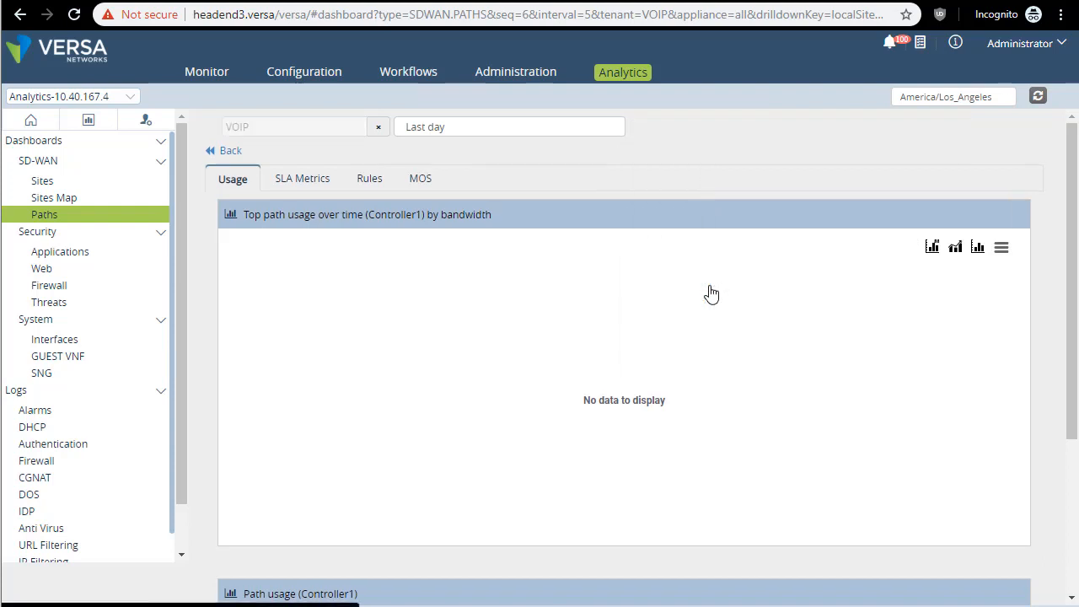
Chart path usage then SLA delay from VOIP-BRNCH12 to VOIP-BRNCH11 and list available metrics.
left_click(546, 155)
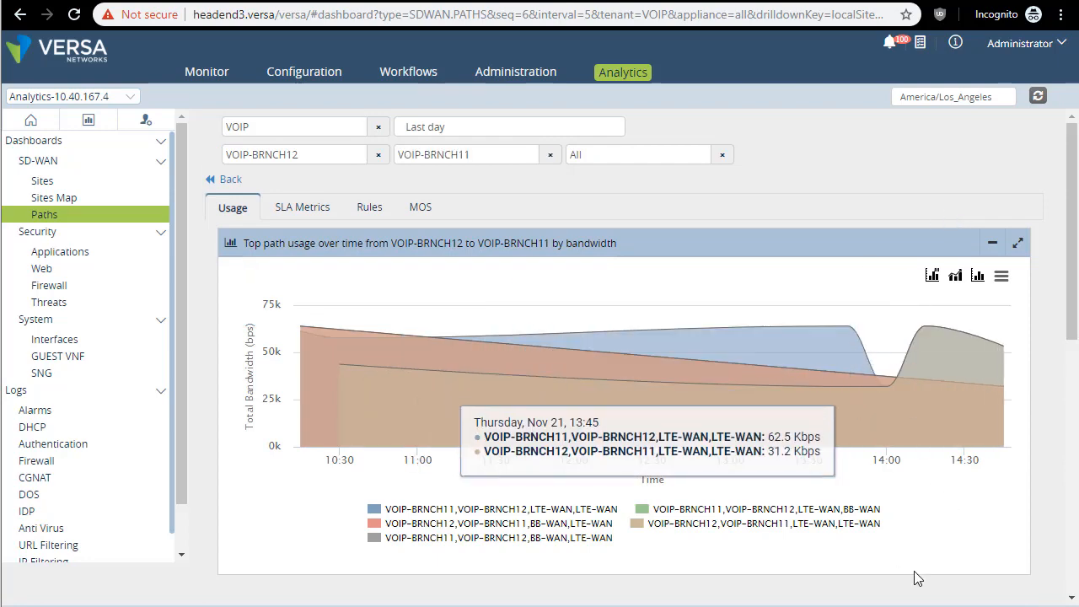
left_click(302, 206)
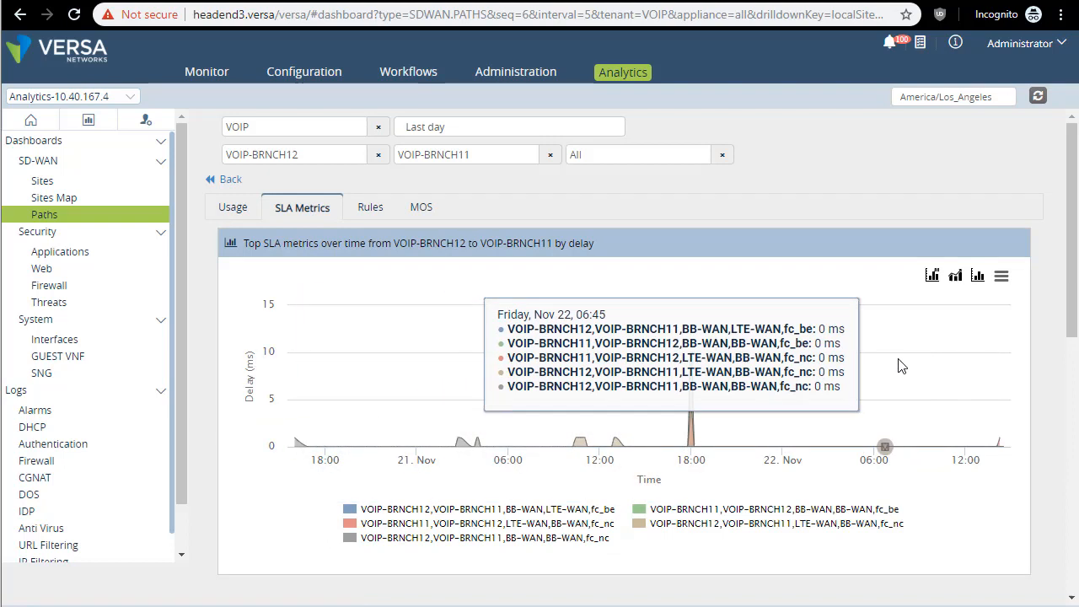
mouse_move(999, 446)
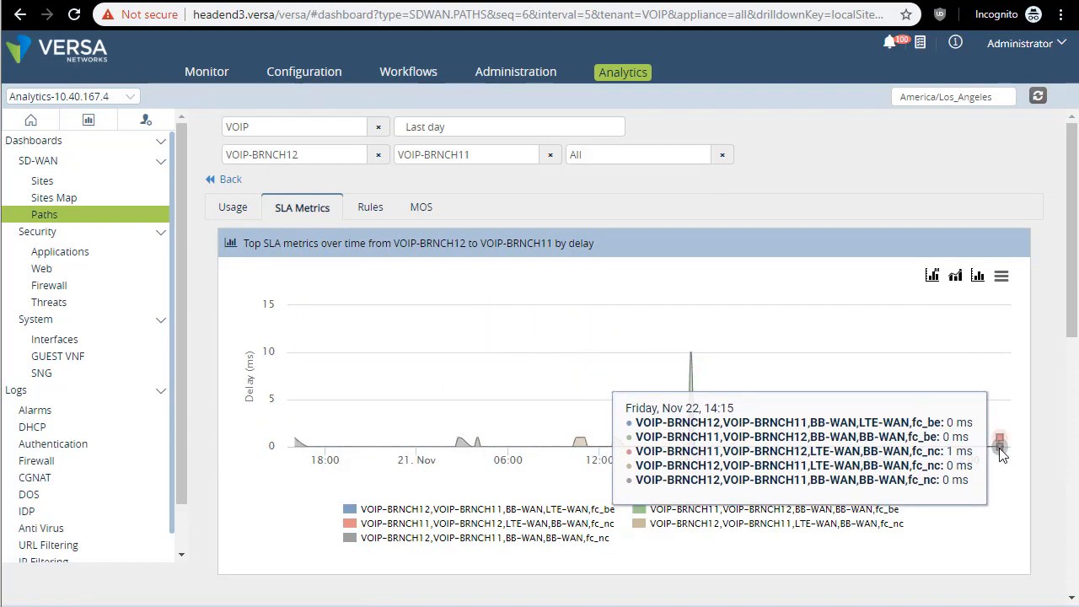
left_click(933, 275)
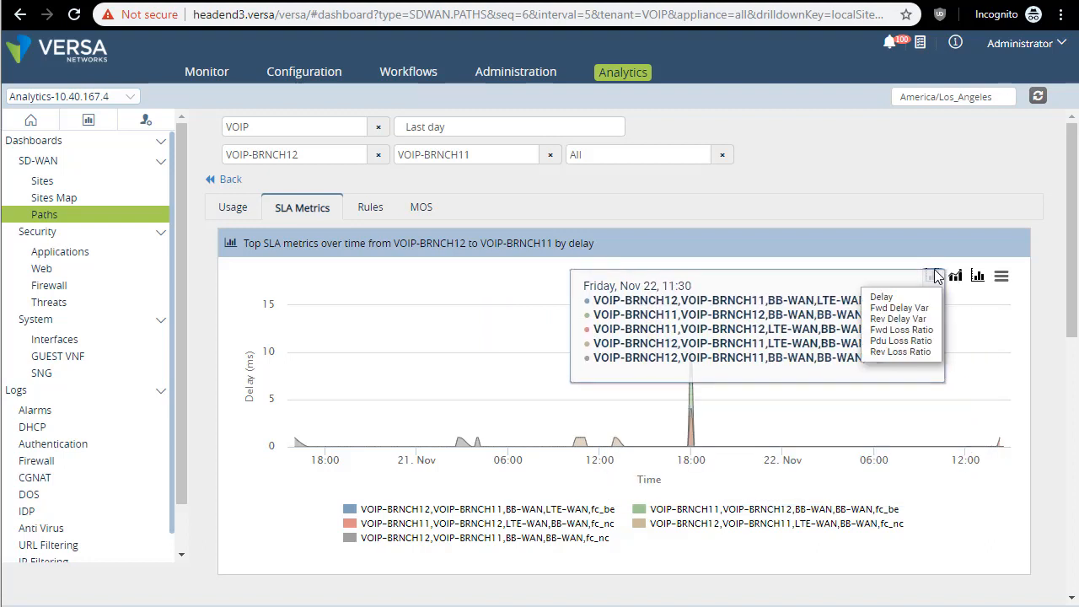
Chart PDU, forward and reverse loss ratio for the branch paths, all flat at 0%.
left_click(901, 341)
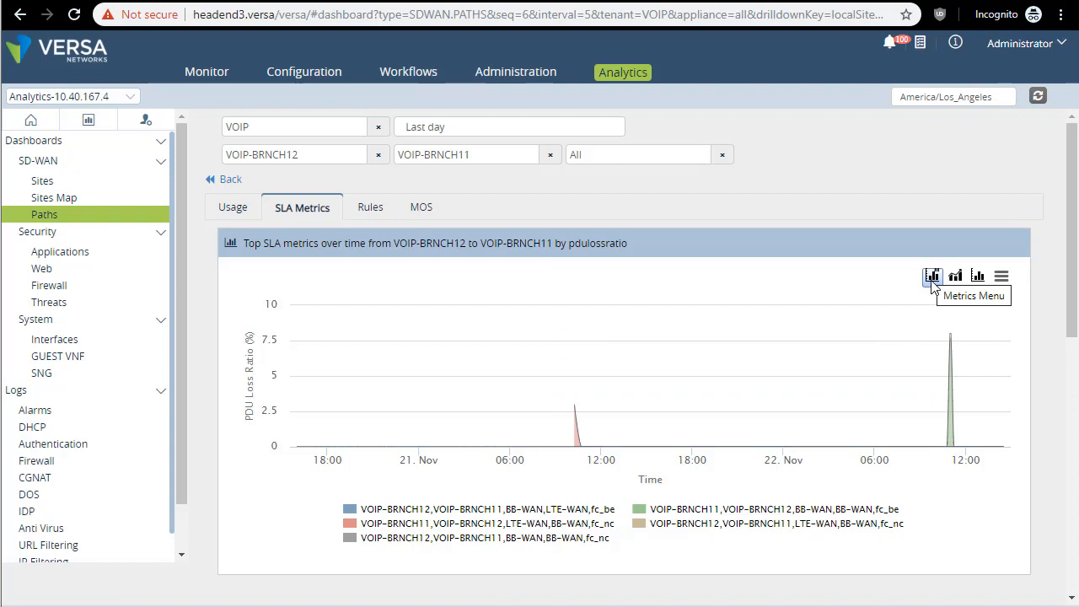
mouse_move(931, 293)
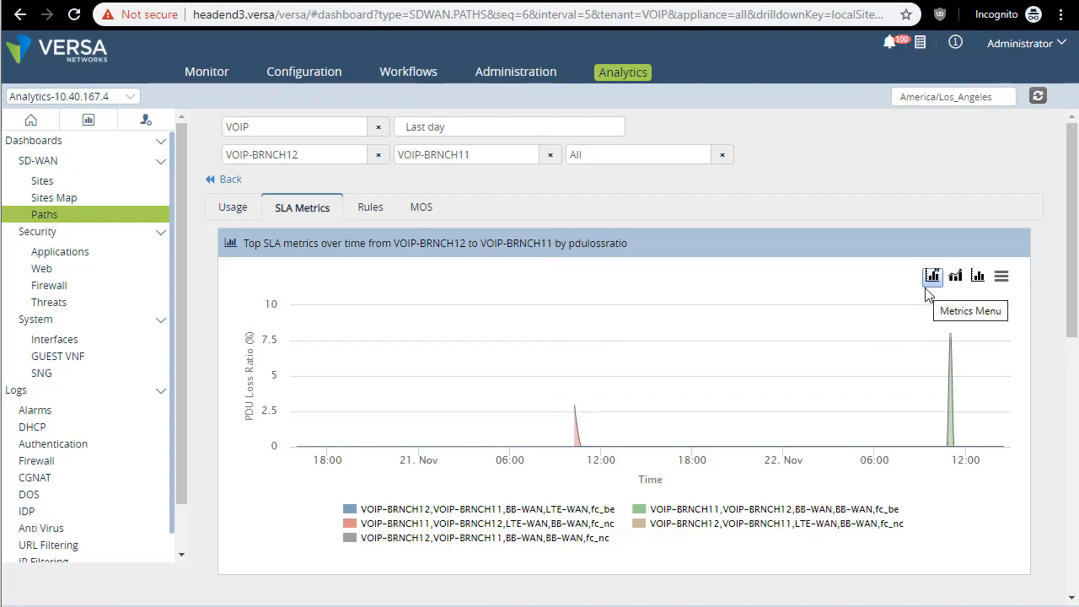
left_click(933, 277)
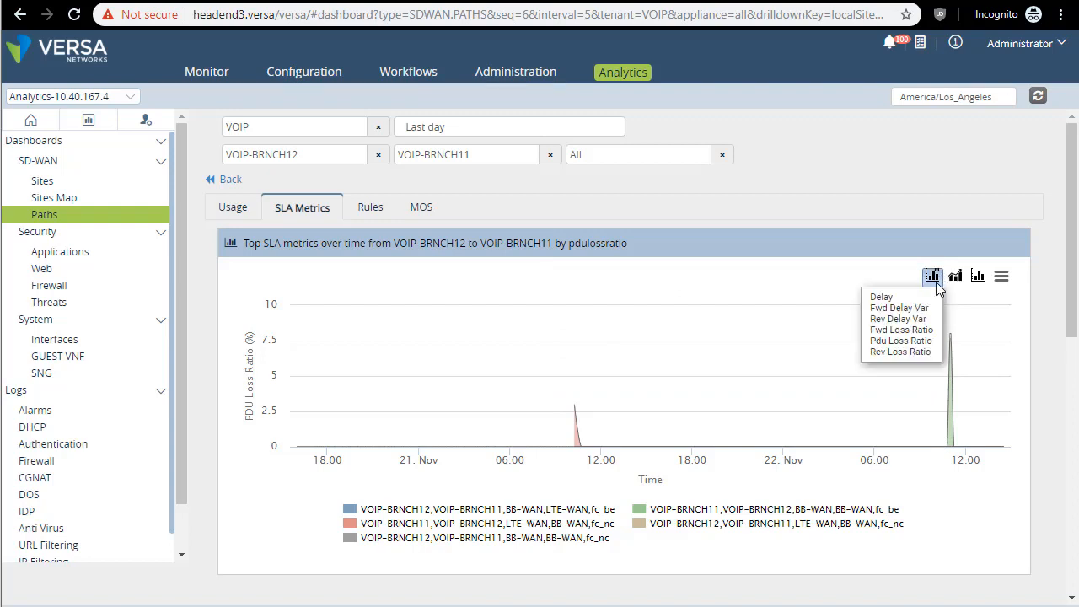
mouse_move(901, 329)
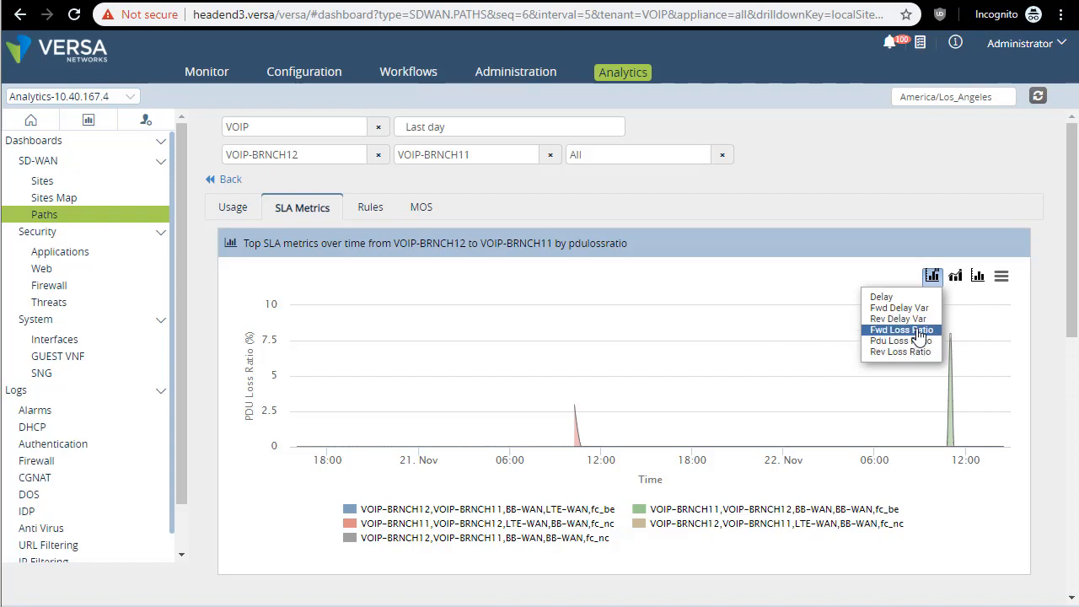
left_click(901, 329)
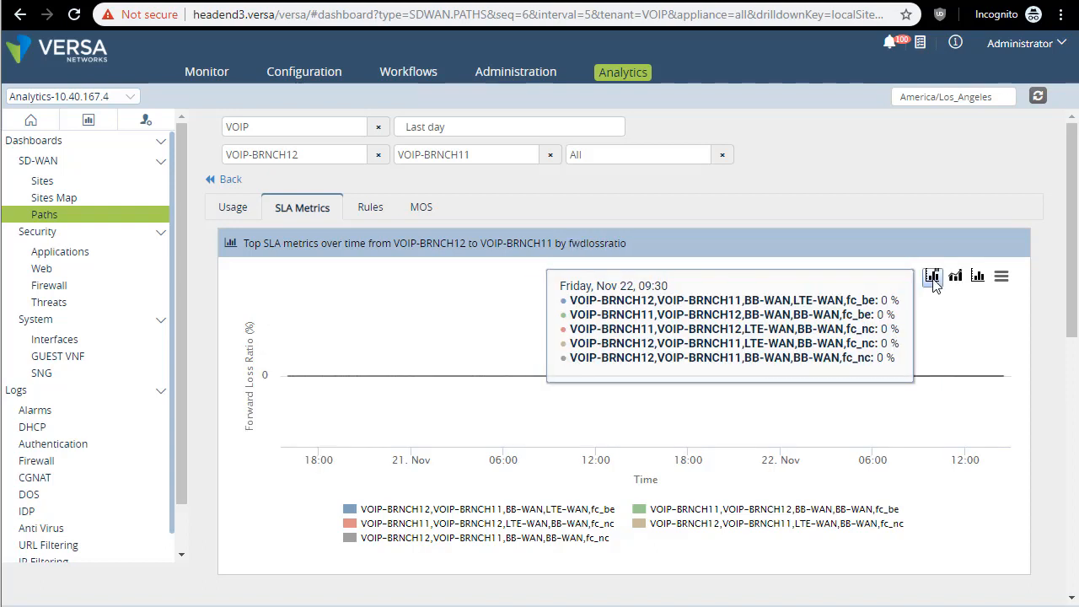
mouse_move(933, 276)
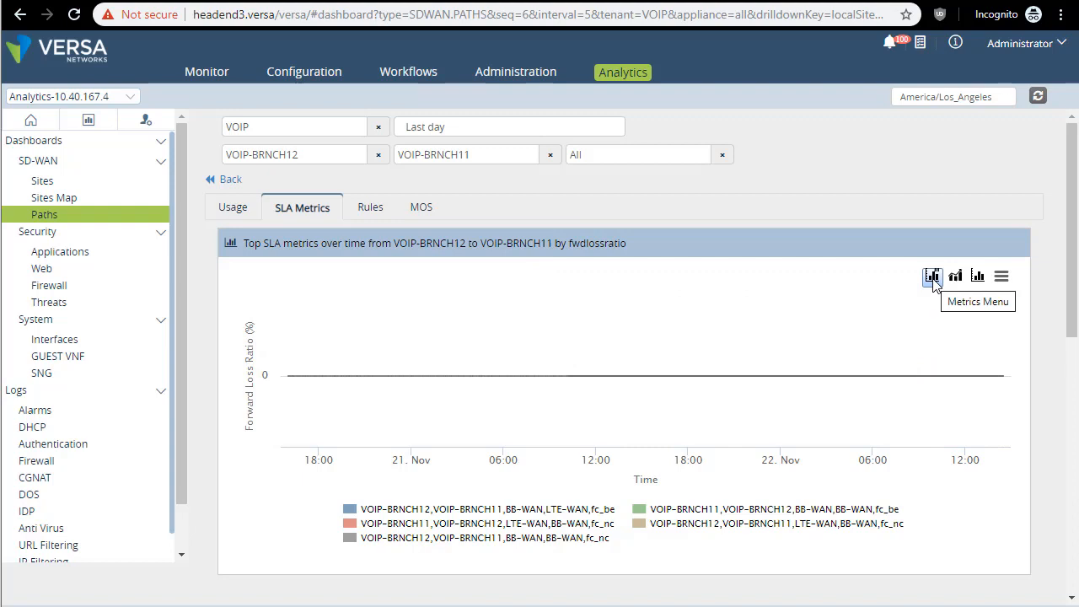
left_click(931, 275)
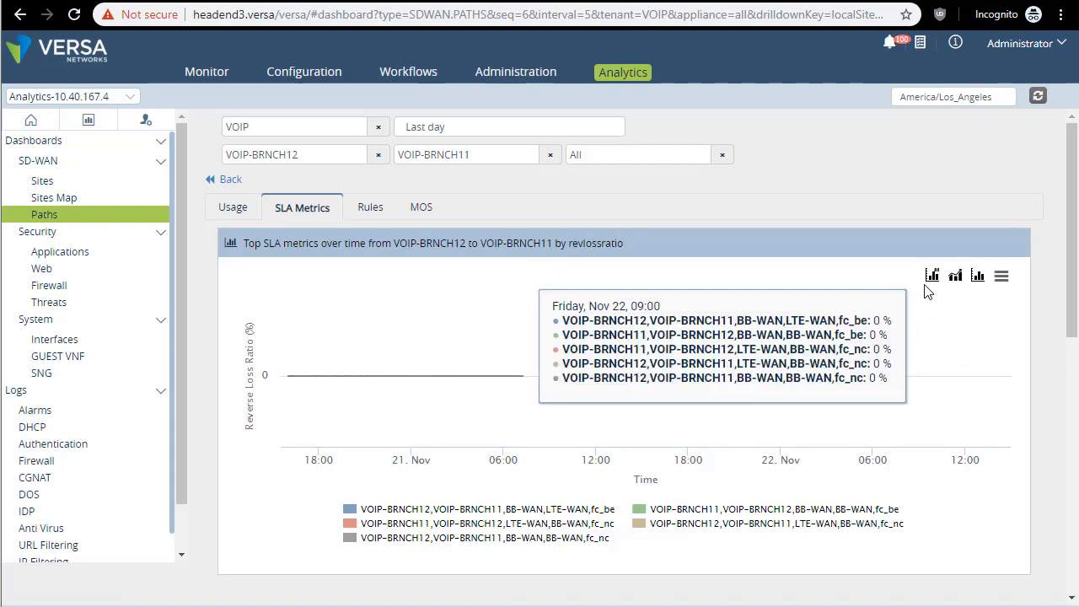
left_click(931, 276)
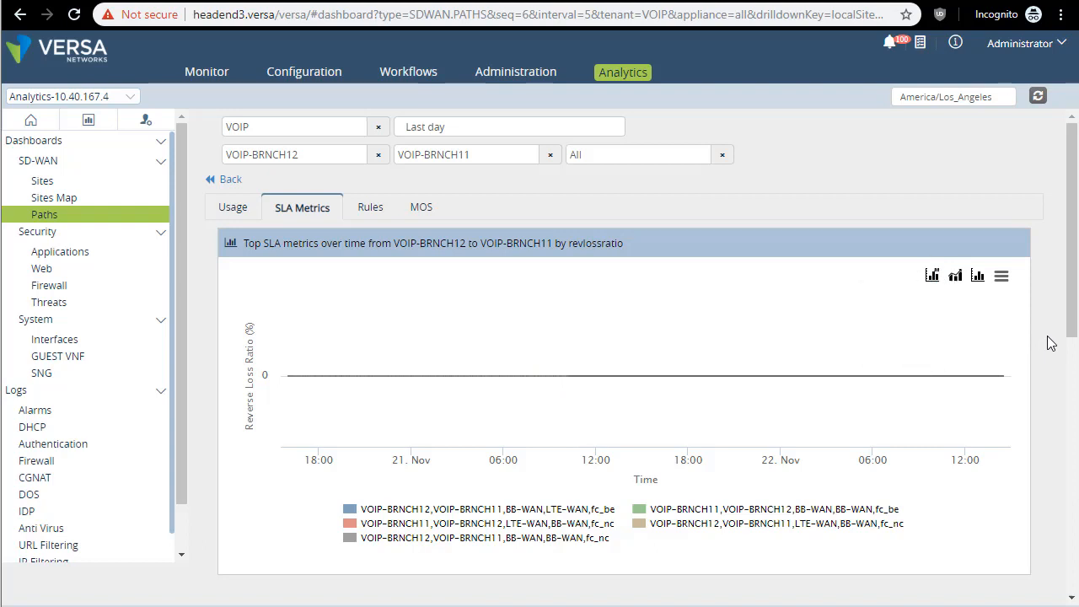
mouse_move(694, 290)
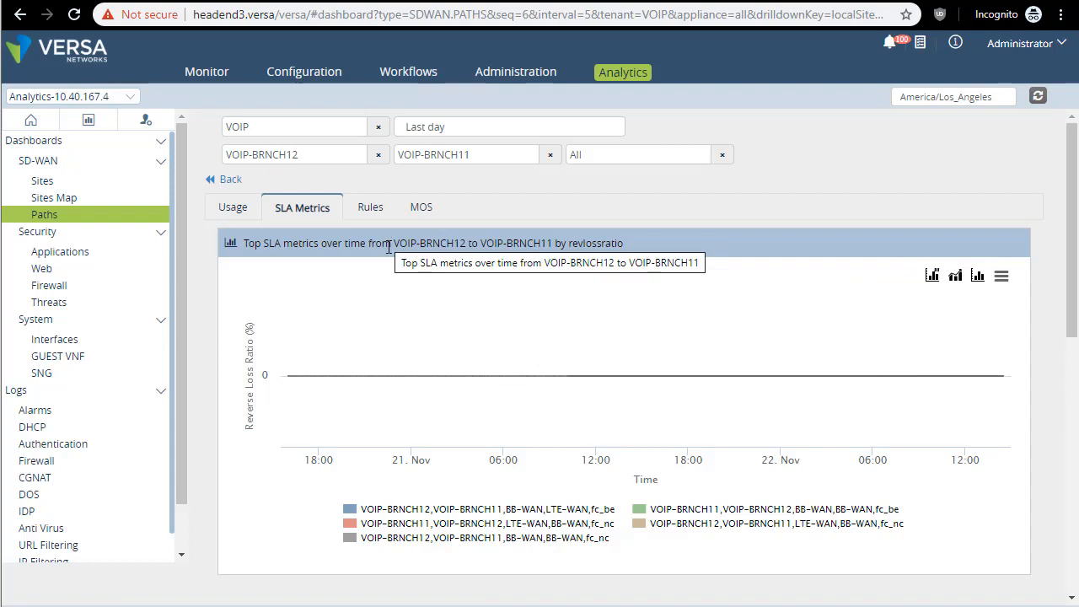
mouse_move(74, 324)
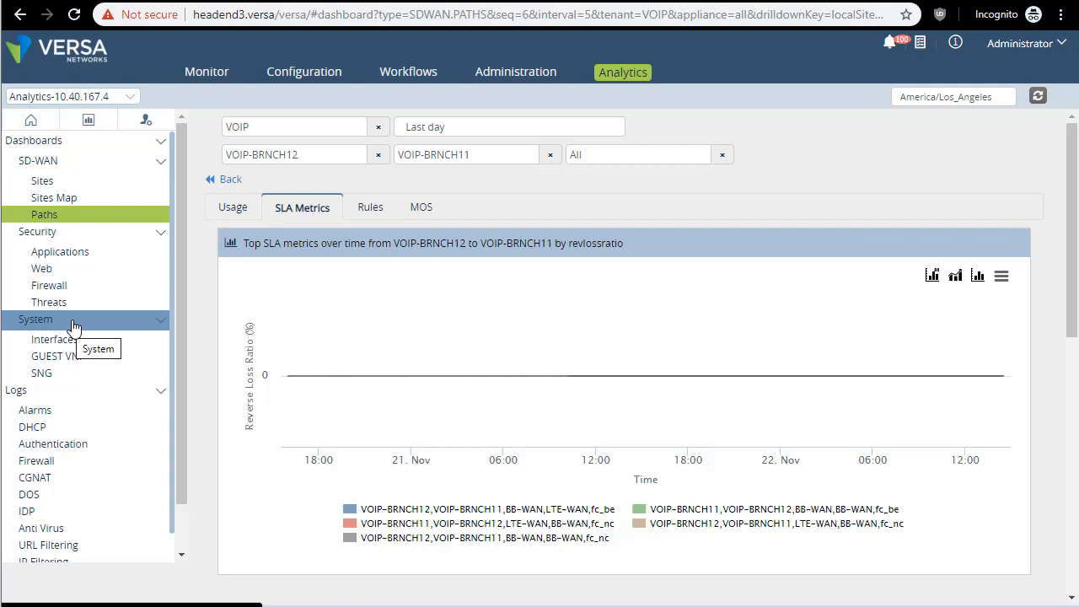
Show the System device health table for tenant QA with CPU, memory, disk and session load.
left_click(35, 318)
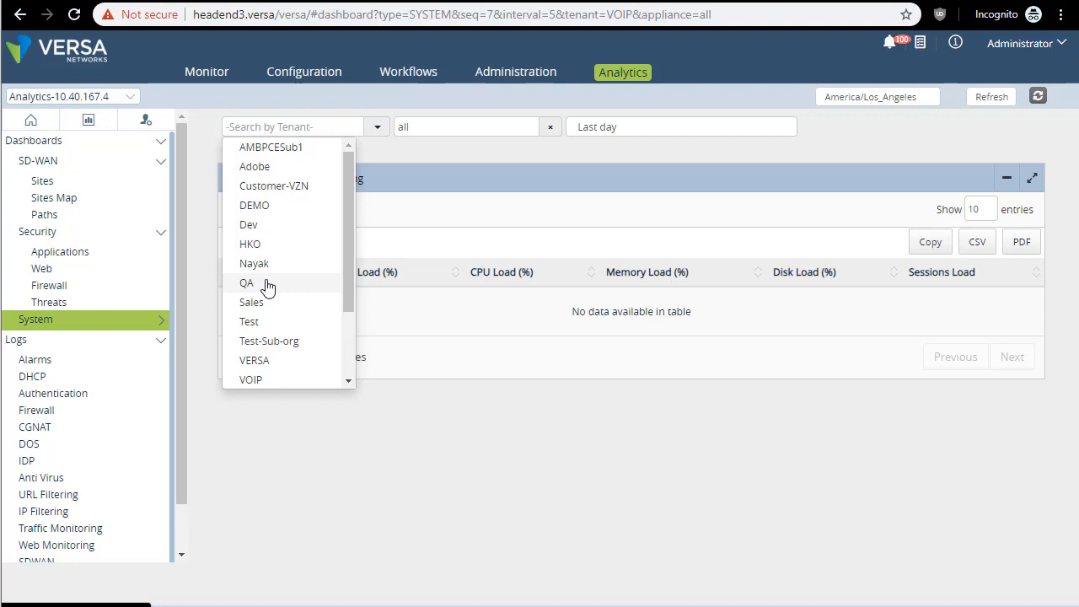
mouse_move(266, 379)
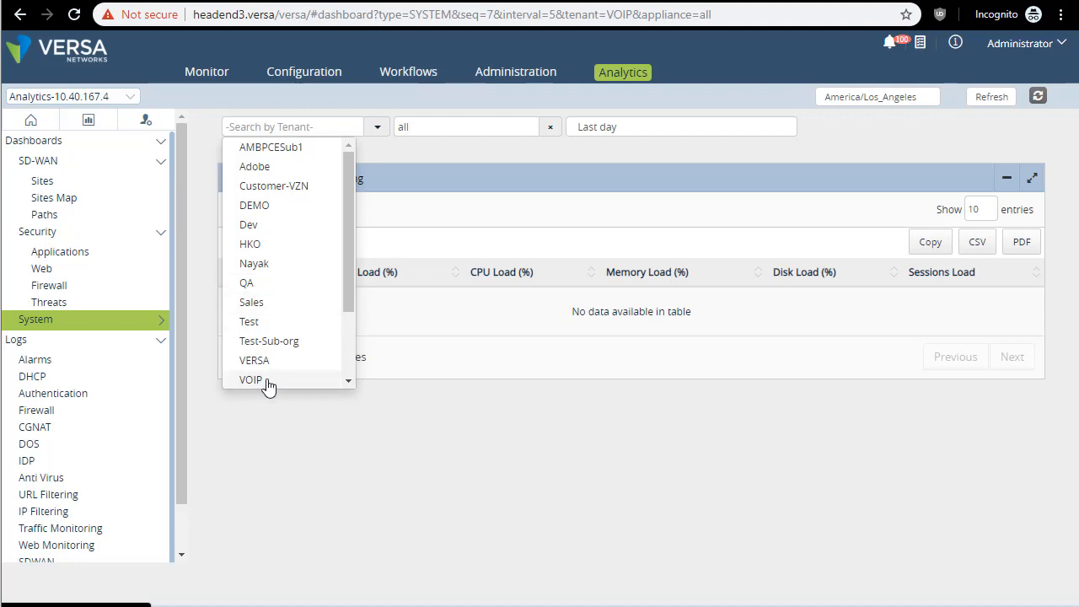
left_click(246, 283)
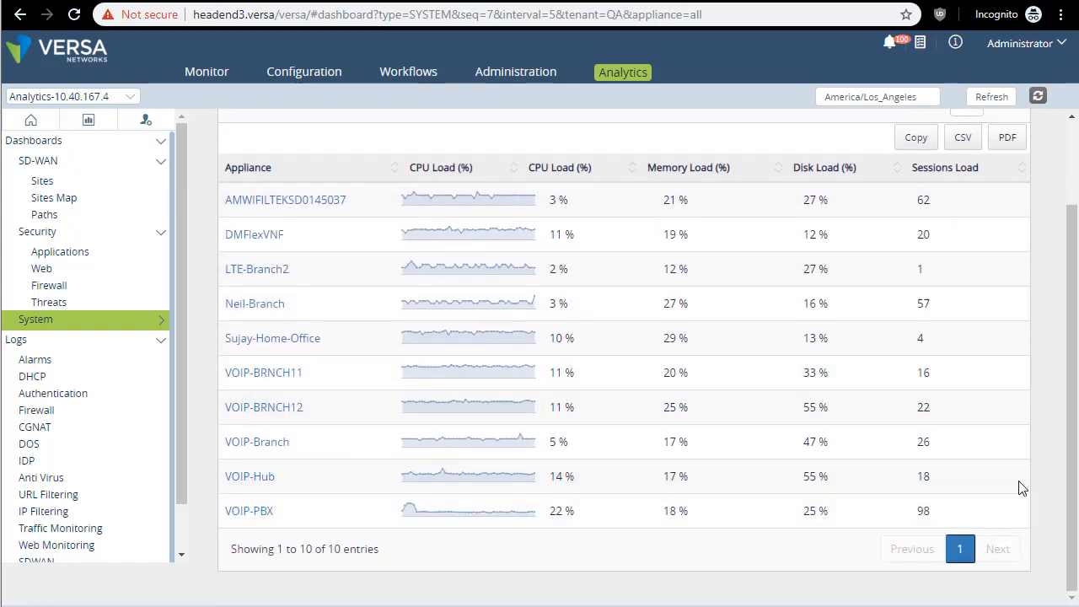
left_click(961, 189)
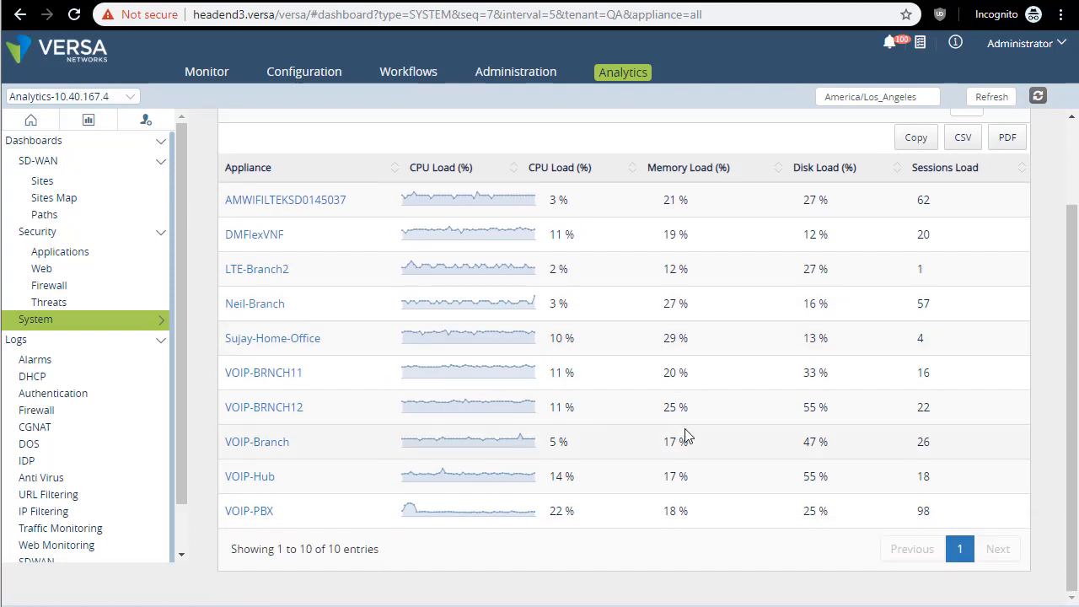
mouse_move(285, 415)
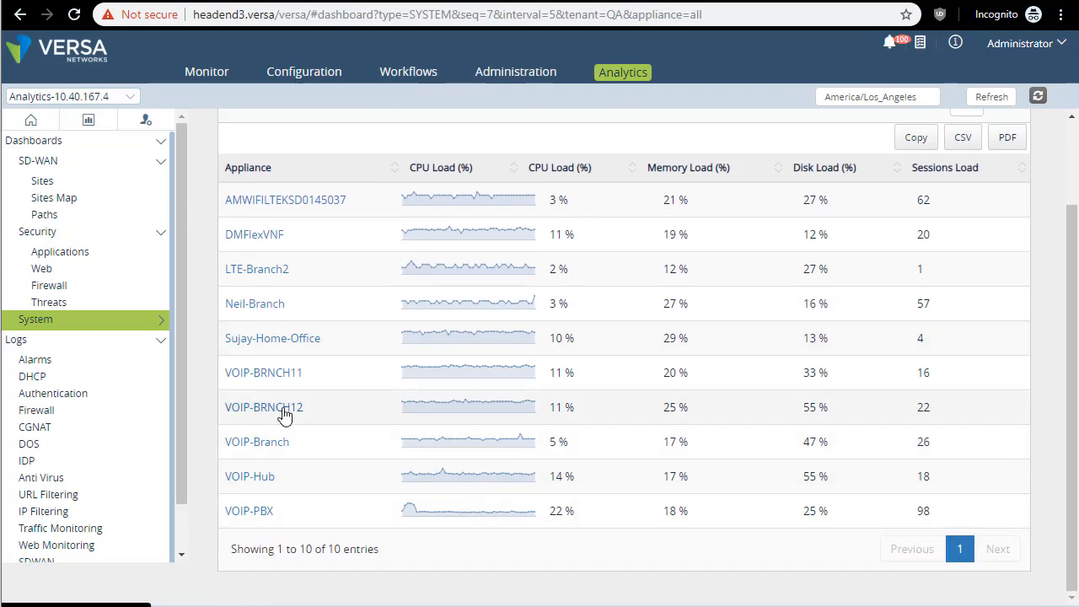
left_click(263, 406)
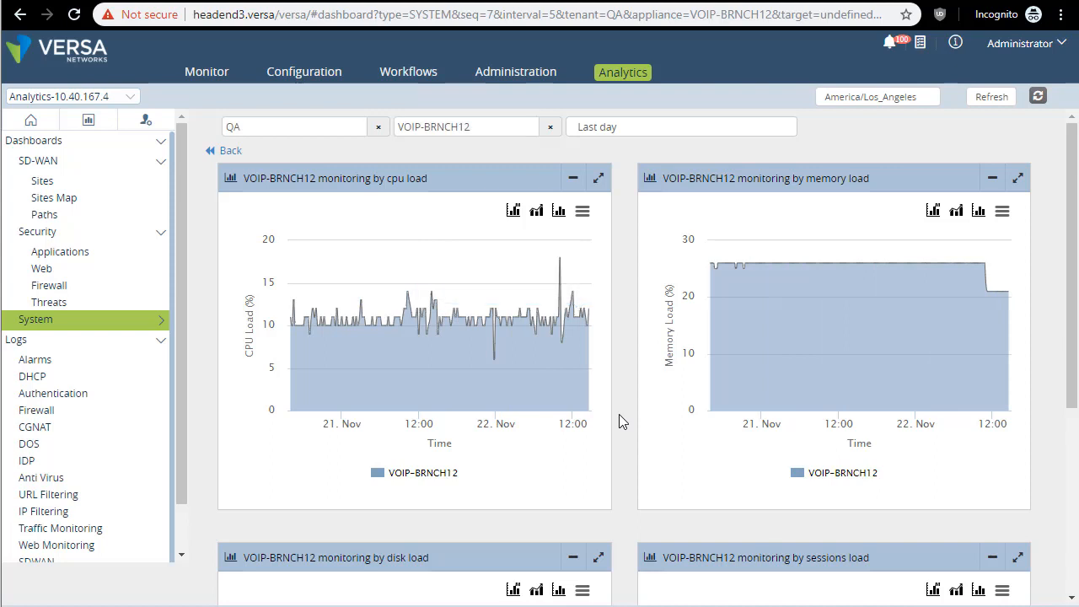
scroll("down", 3)
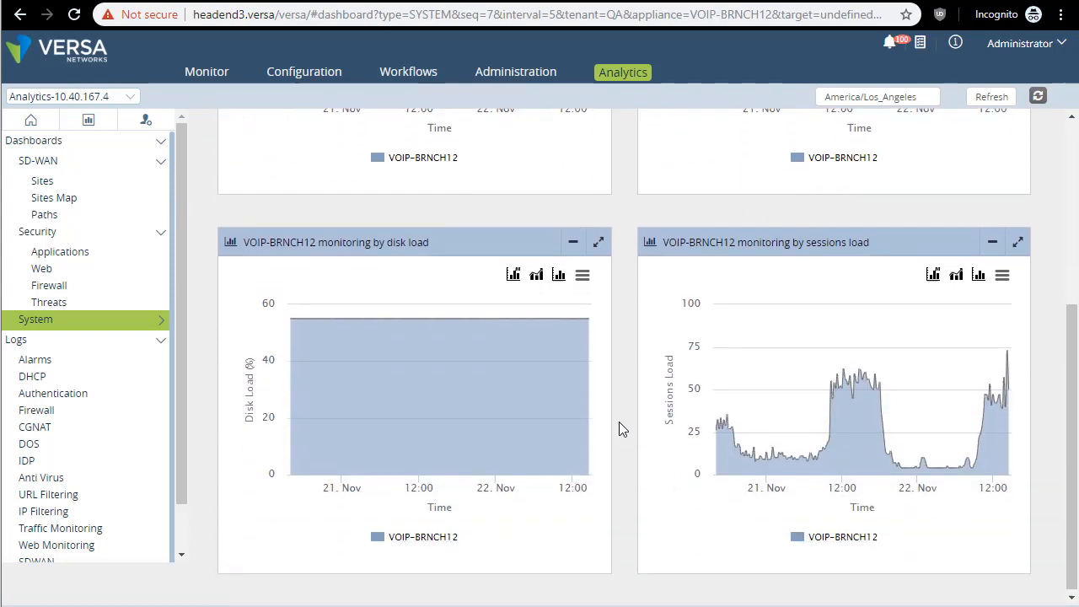
mouse_move(982, 425)
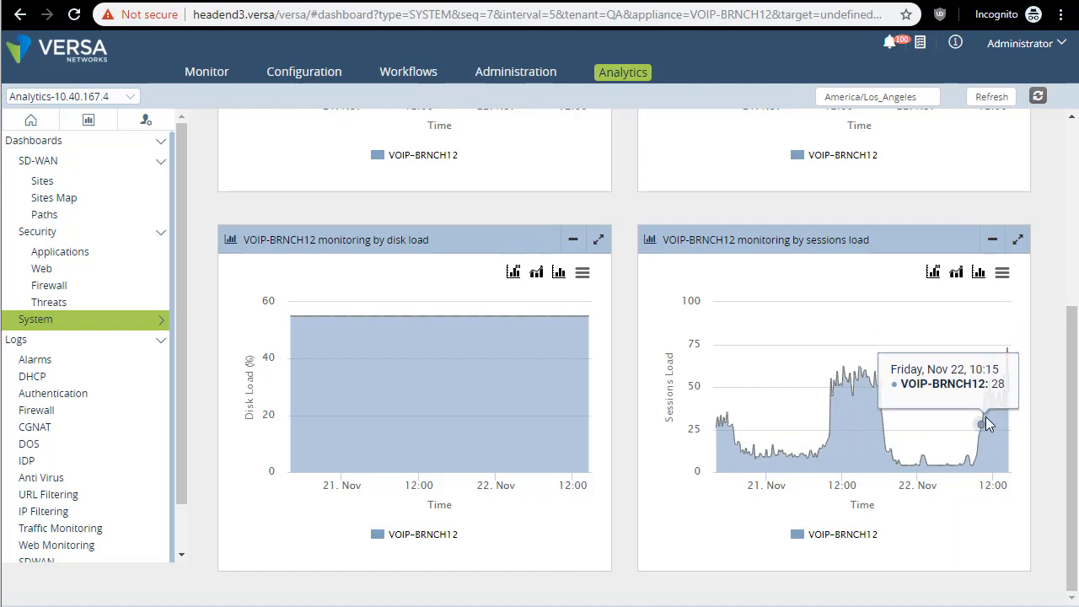
mouse_move(1003, 398)
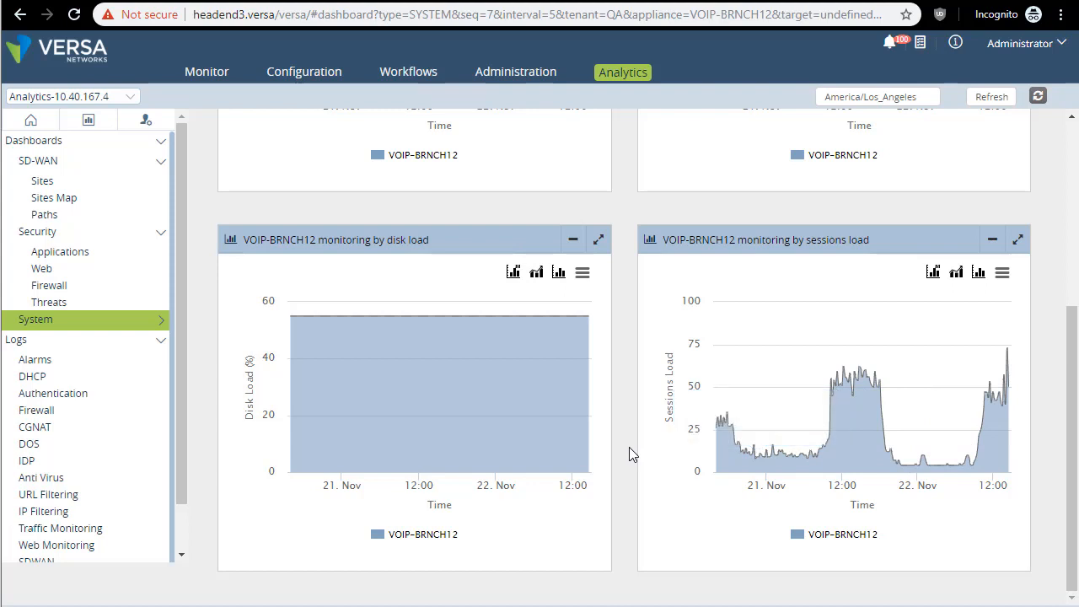
mouse_move(997, 390)
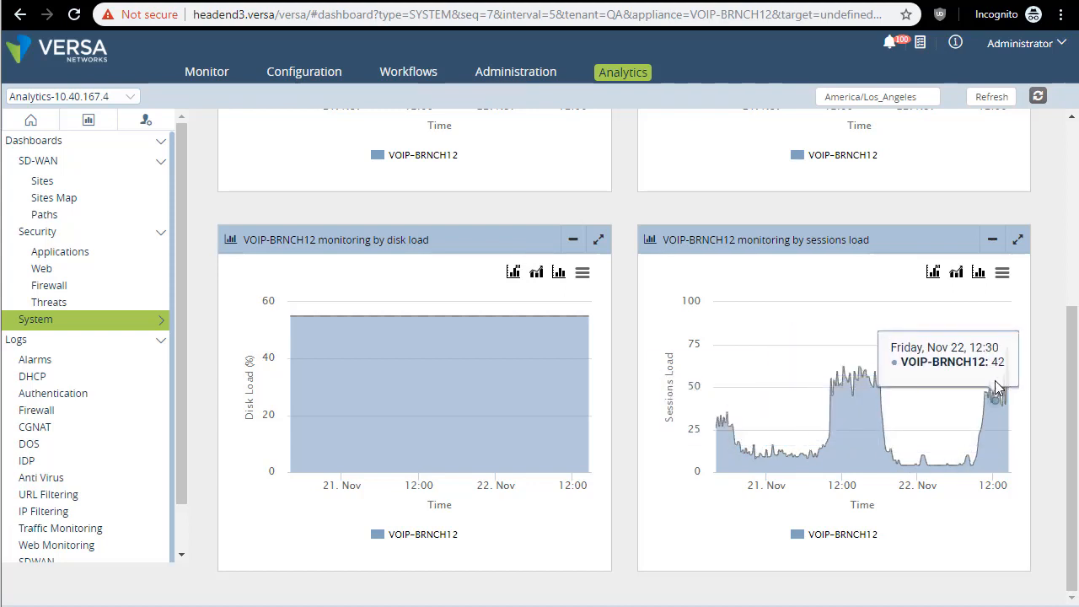
mouse_move(522, 573)
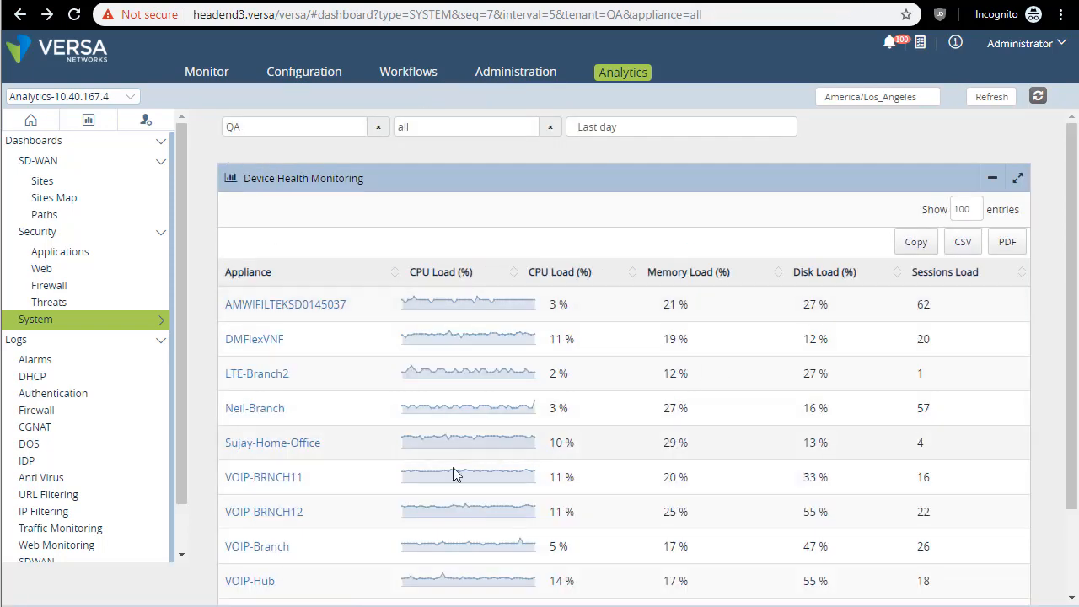
View VOIP-BRNCH11's CPU, memory, disk and sessions load charts for the last day.
left_click(263, 475)
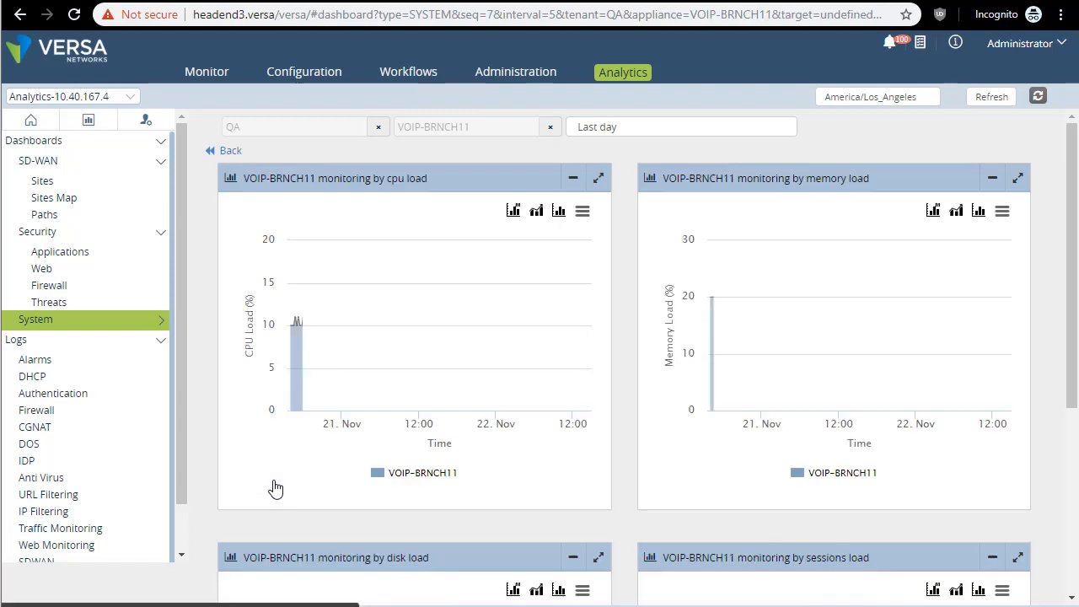
scroll("down", 3)
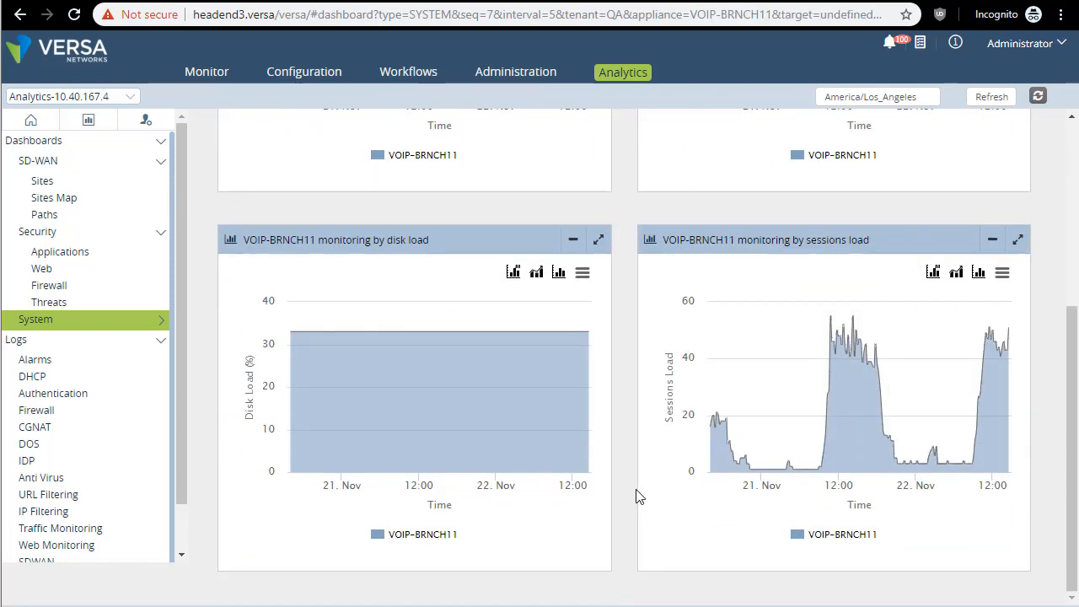